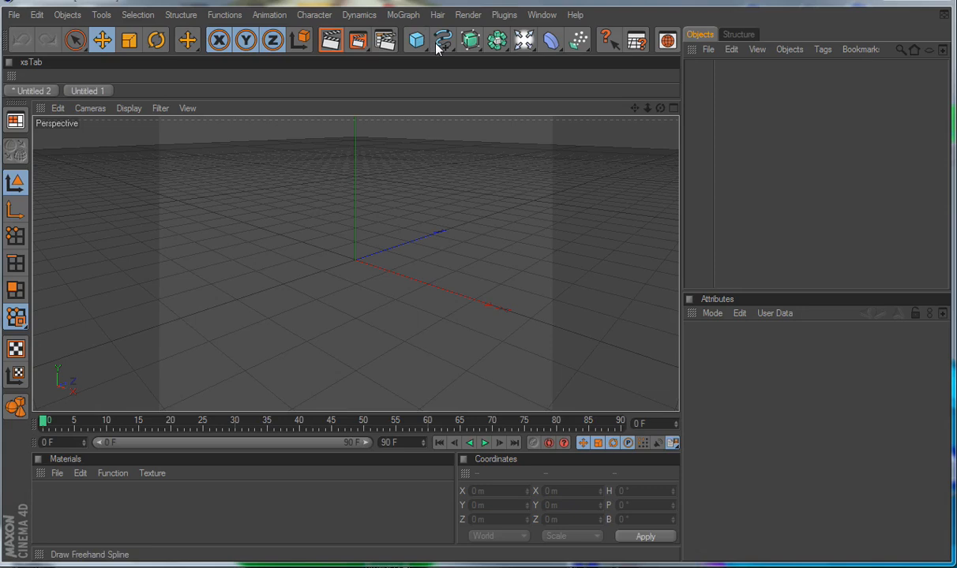
Start a B-spline and place its first points to begin the curling quill curve.
left_click(436, 38)
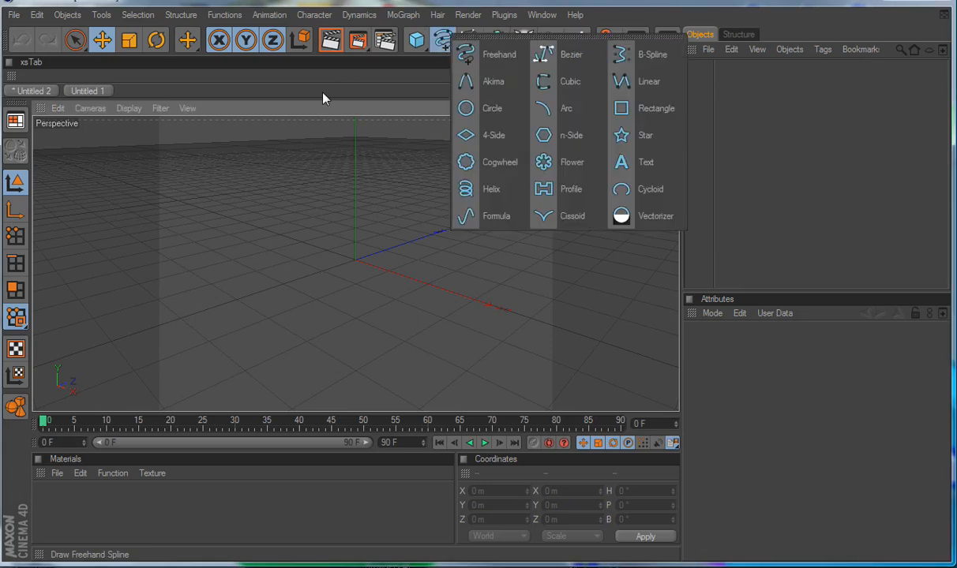
left_click(644, 54)
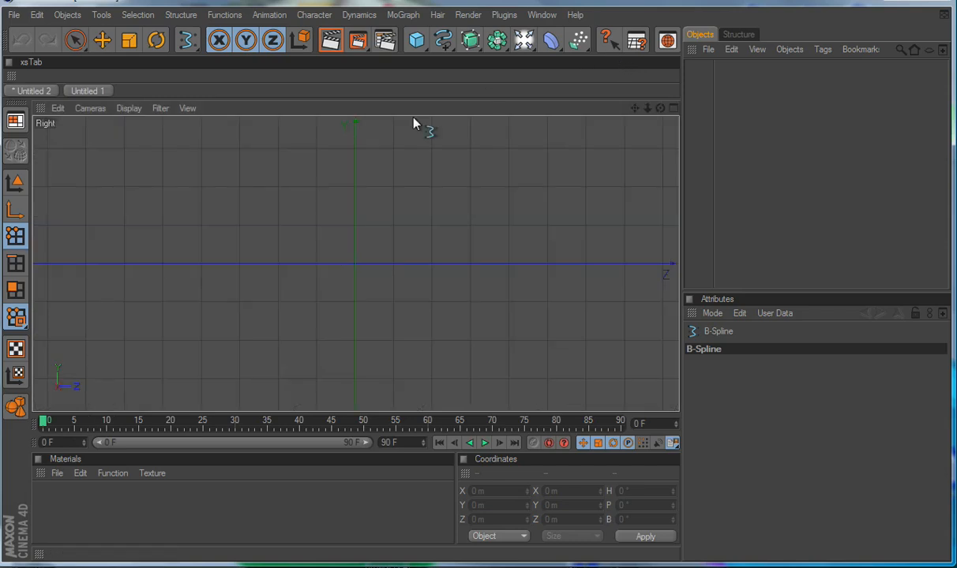
left_click(259, 255)
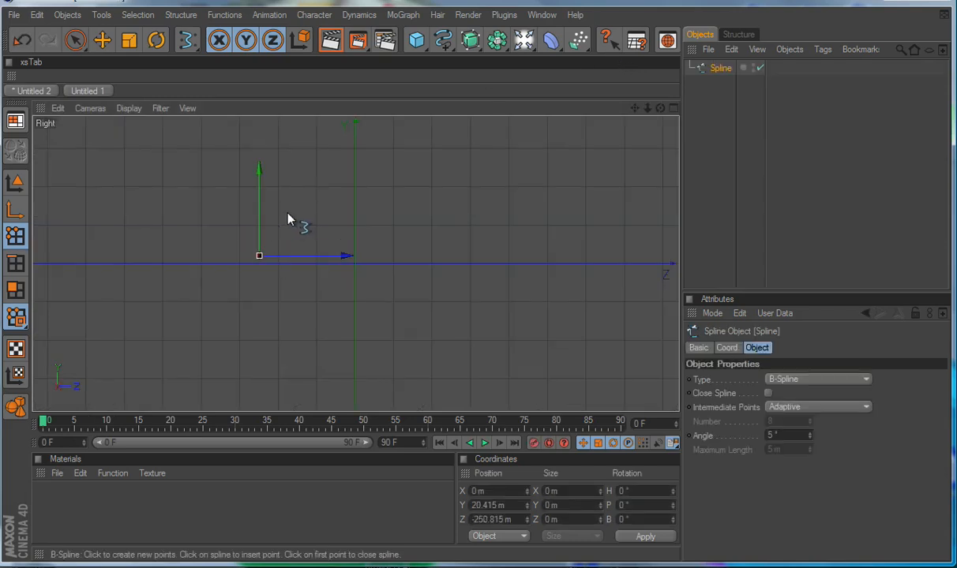
left_click(385, 158)
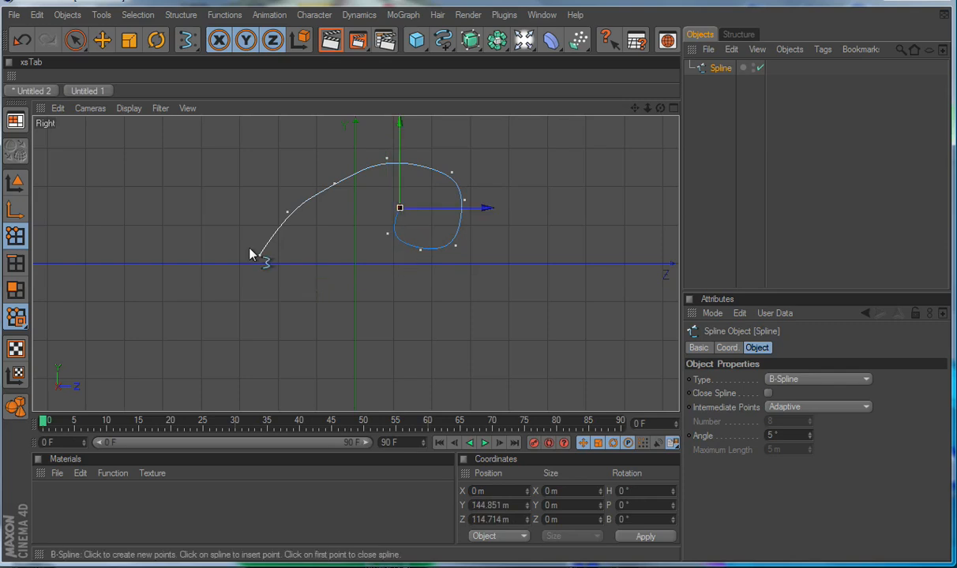
mouse_move(256, 171)
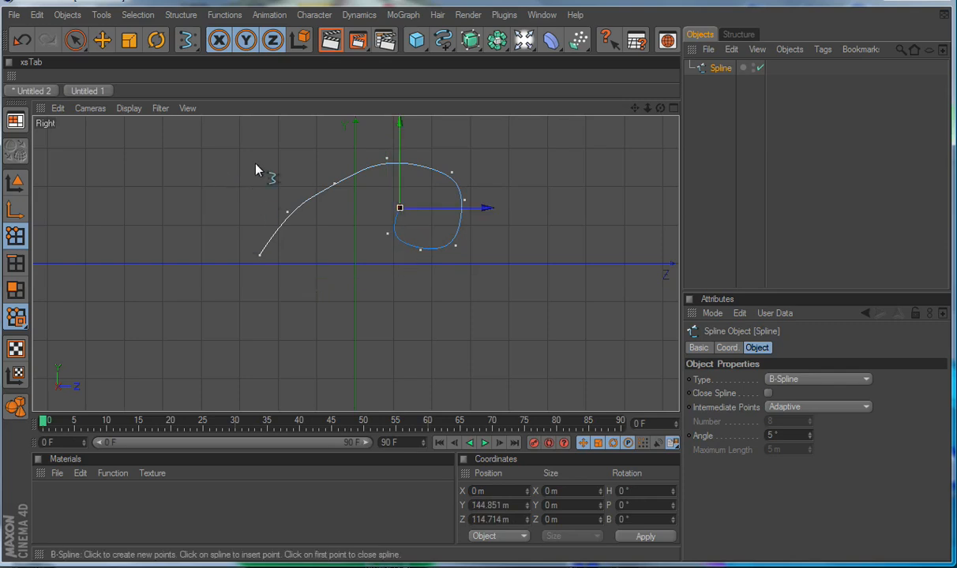
In point mode, move the upper and lower curl points to tighten the spline into a smooth inward spiral.
left_click(73, 38)
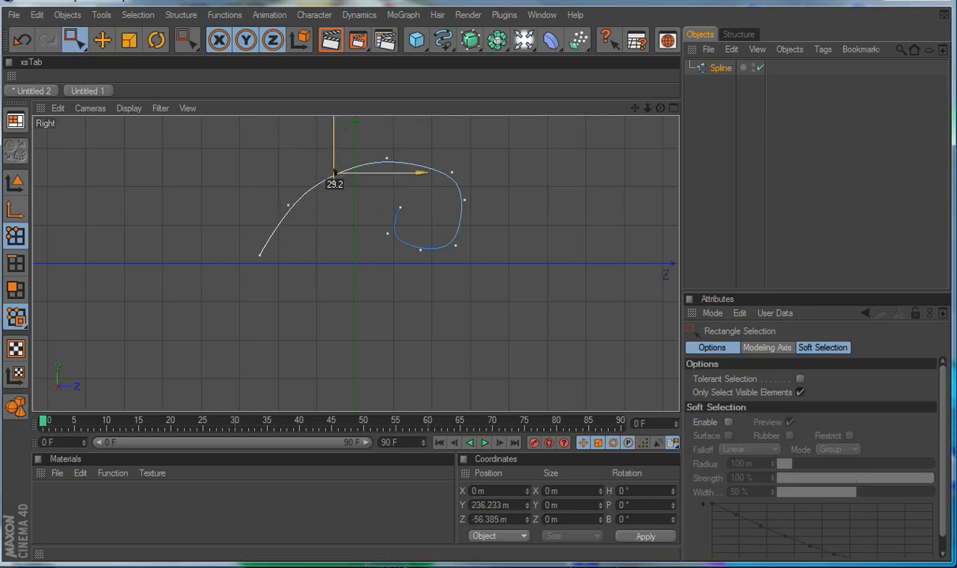
left_click_drag(335, 173, 386, 150)
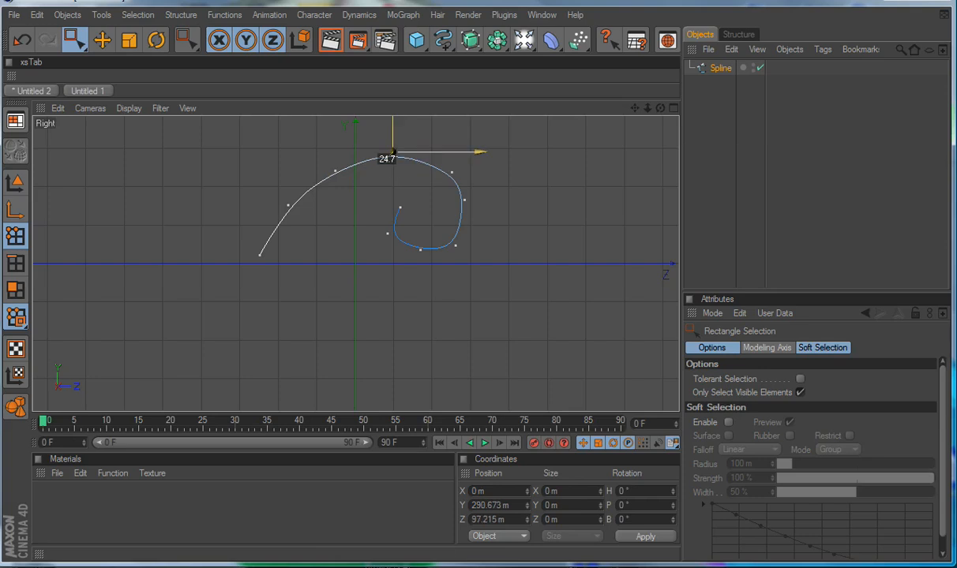
left_click_drag(391, 150, 456, 172)
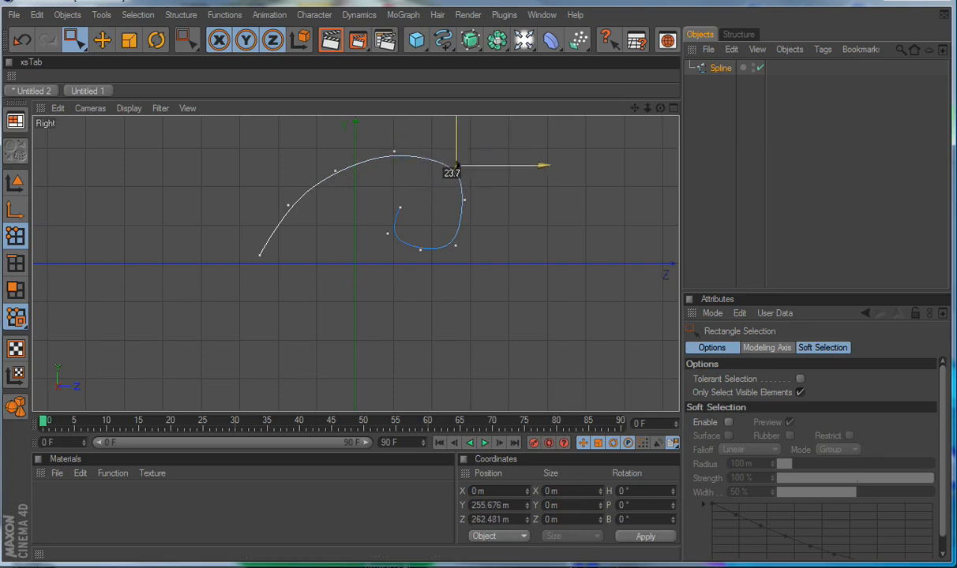
left_click_drag(452, 166, 464, 199)
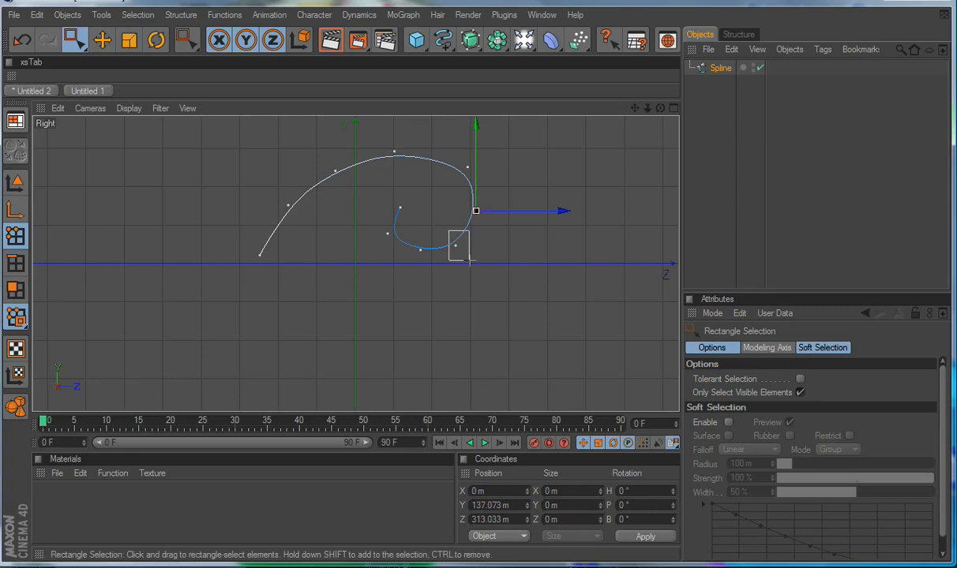
left_click_drag(477, 211, 468, 243)
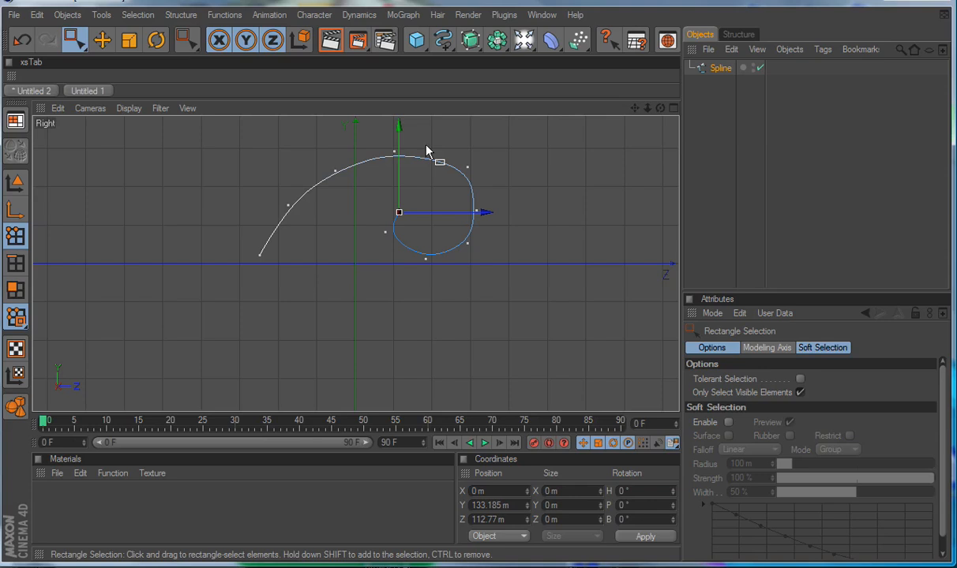
left_click_drag(398, 212, 467, 167)
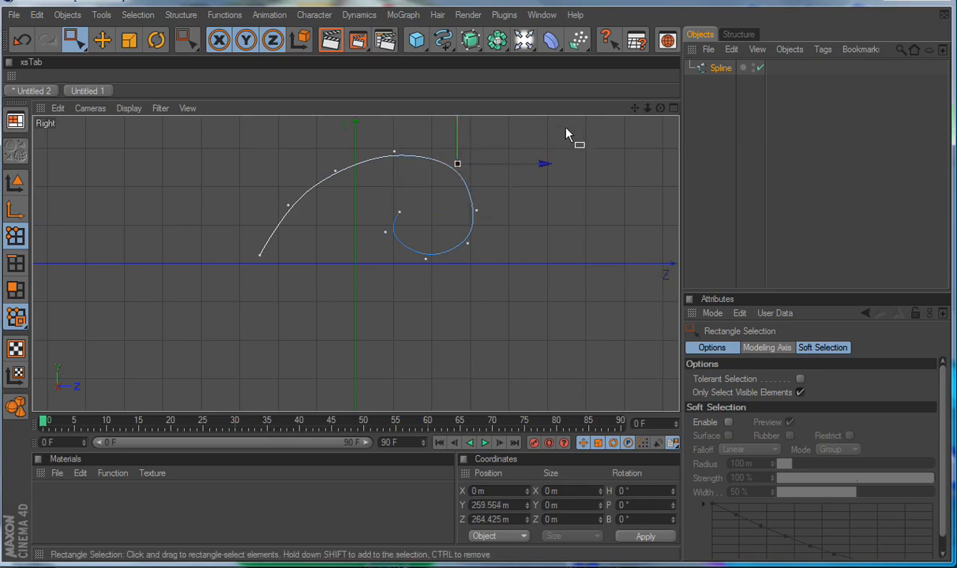
mouse_move(375, 194)
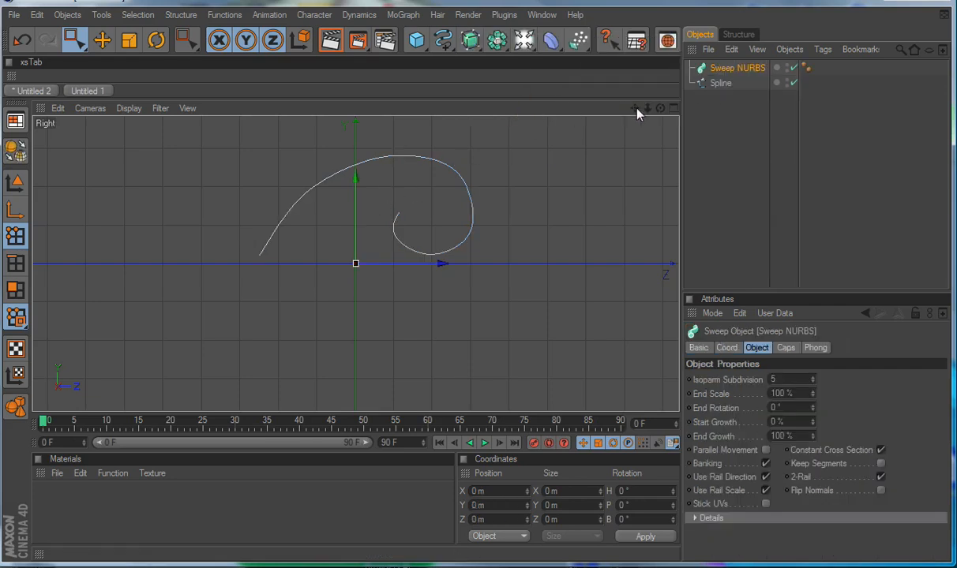
mouse_move(466, 50)
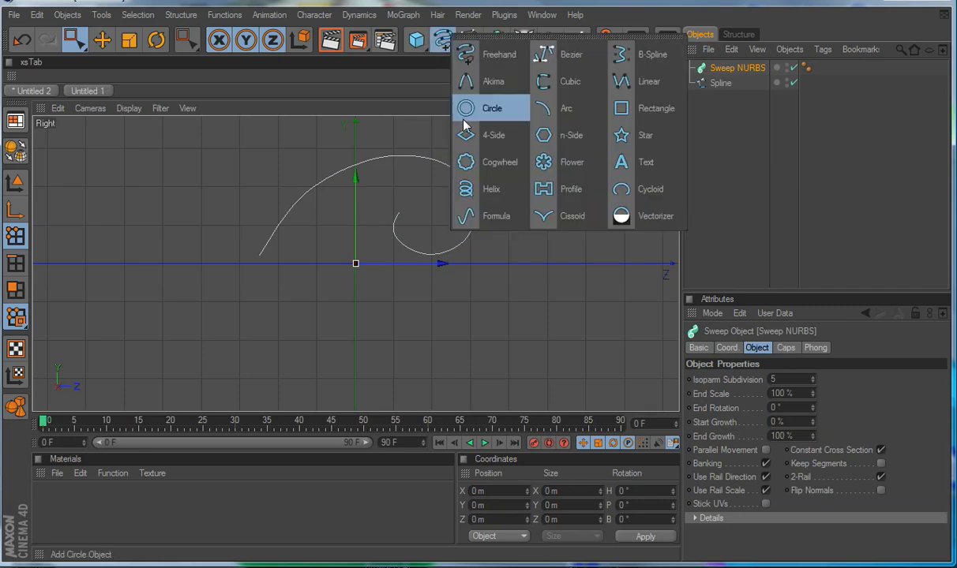
Add a Circle spline profile and set its Plane to XY.
left_click(486, 108)
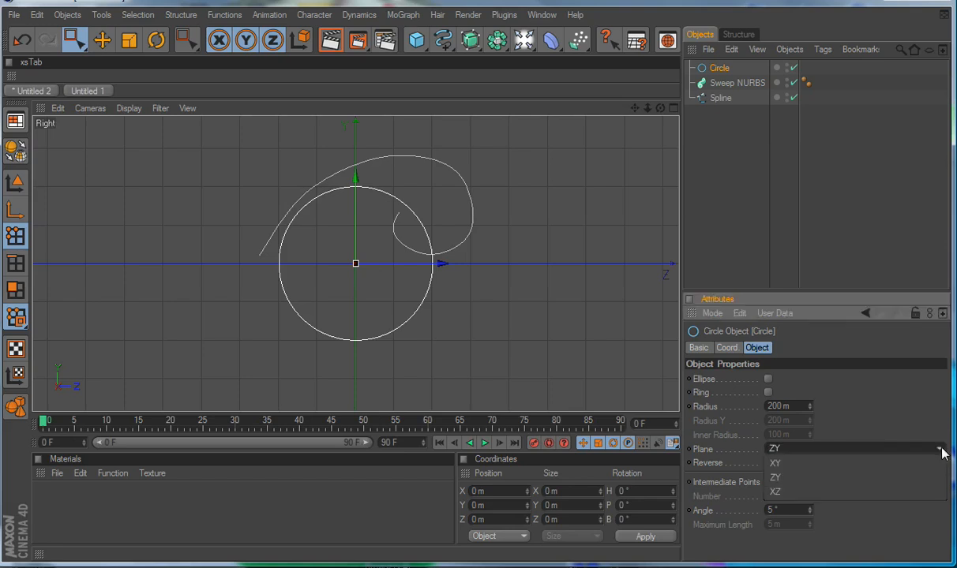
left_click(783, 464)
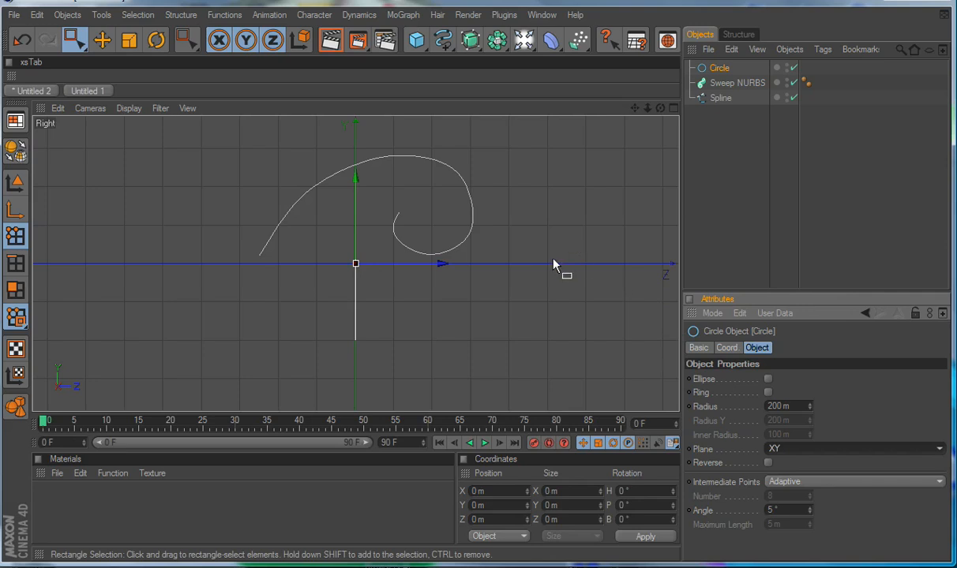
mouse_move(589, 203)
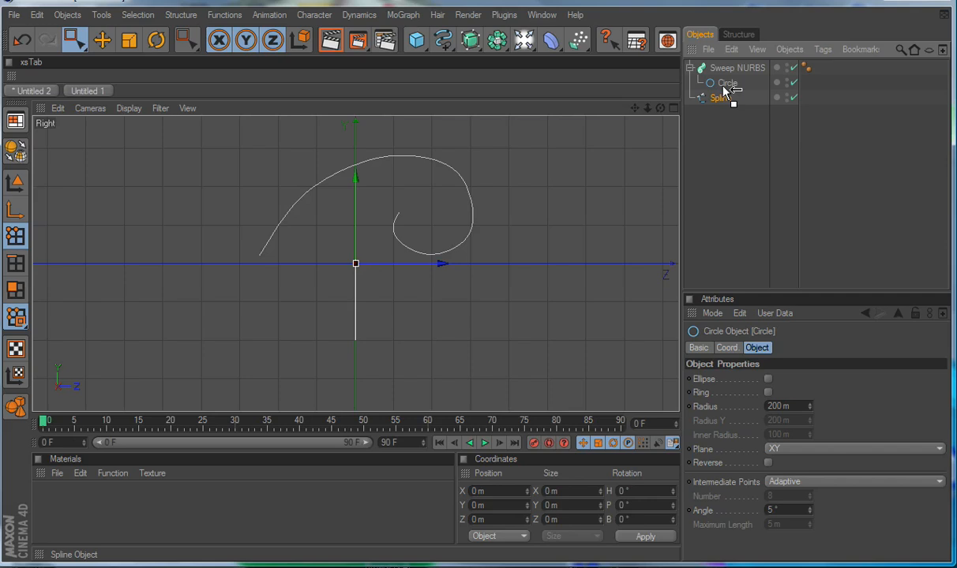
Parent the spline and 5 m circle under the Sweep NURBS and taper it with End Scale 5%.
left_click(728, 98)
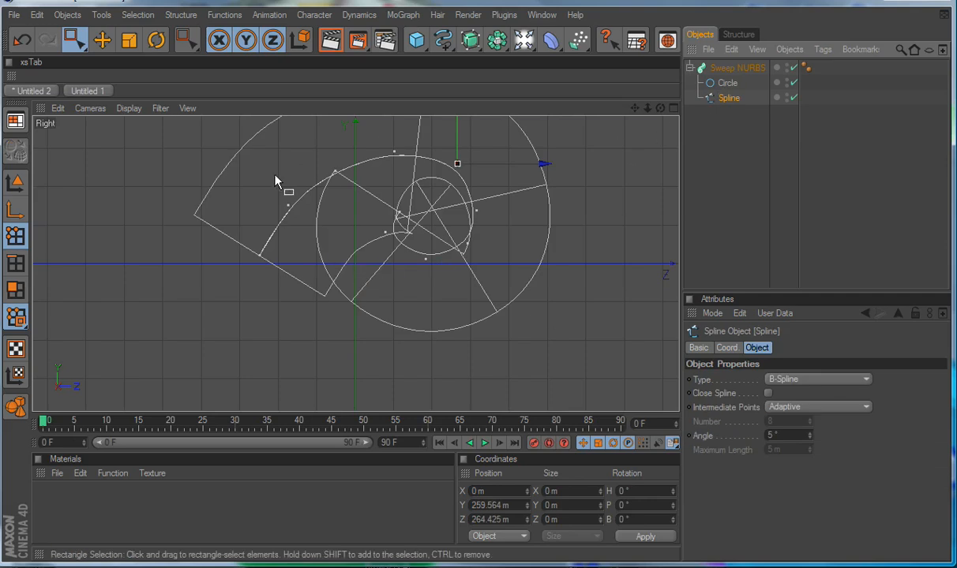
mouse_move(573, 176)
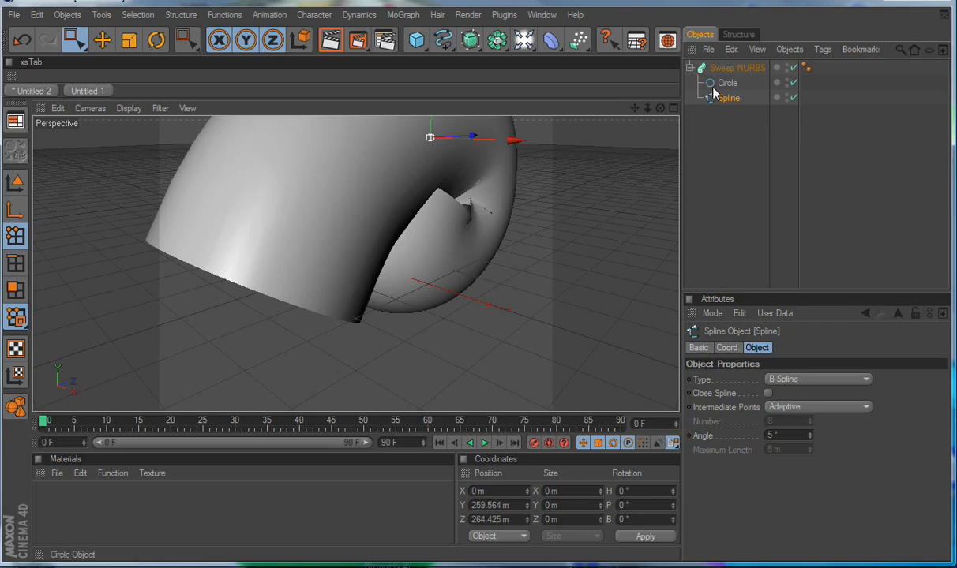
left_click(723, 82)
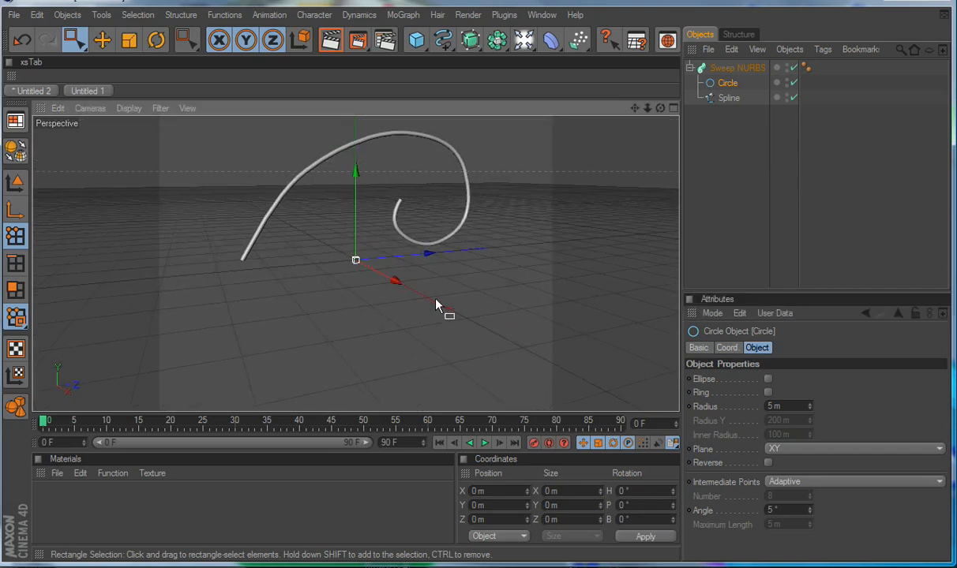
left_click(733, 66)
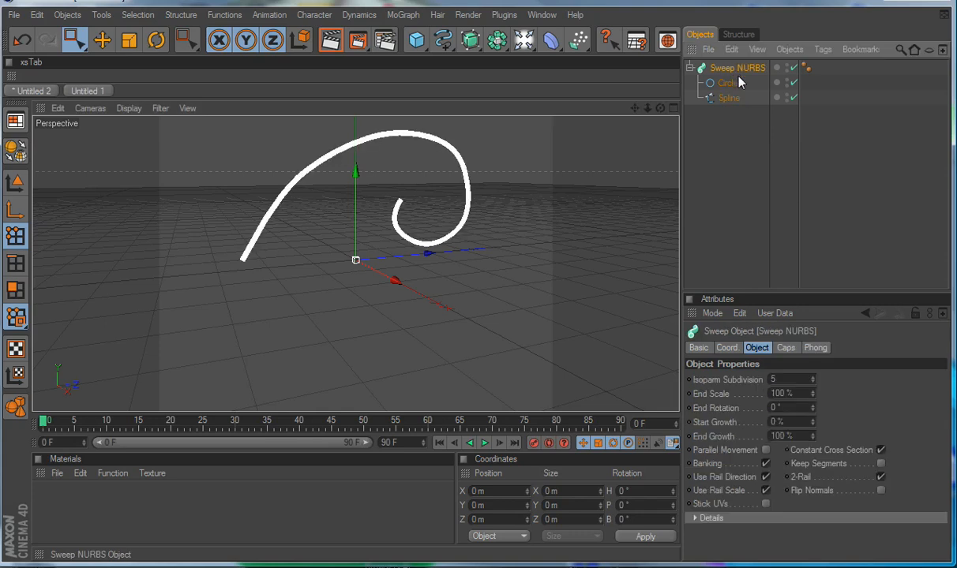
left_click(808, 393)
type("5")
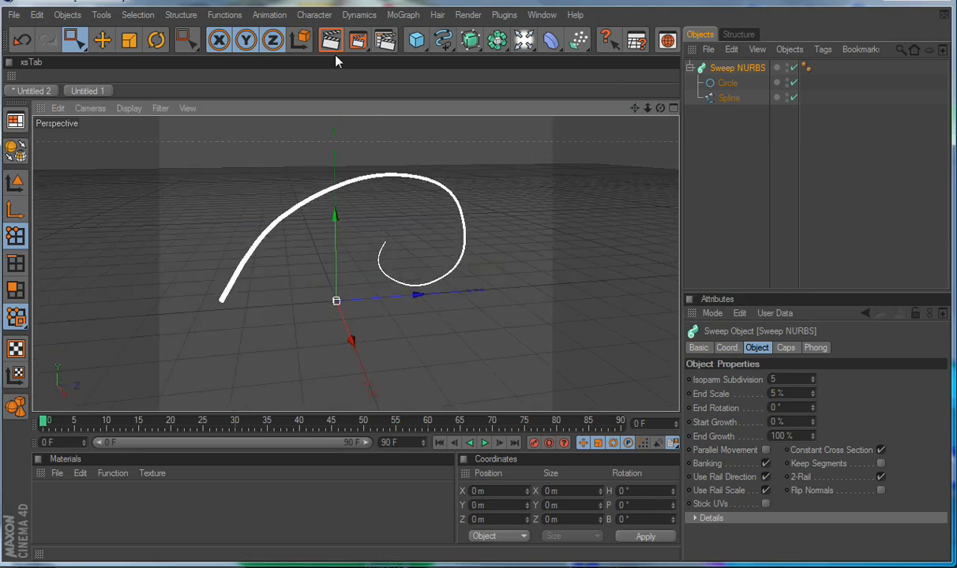
mouse_move(331, 46)
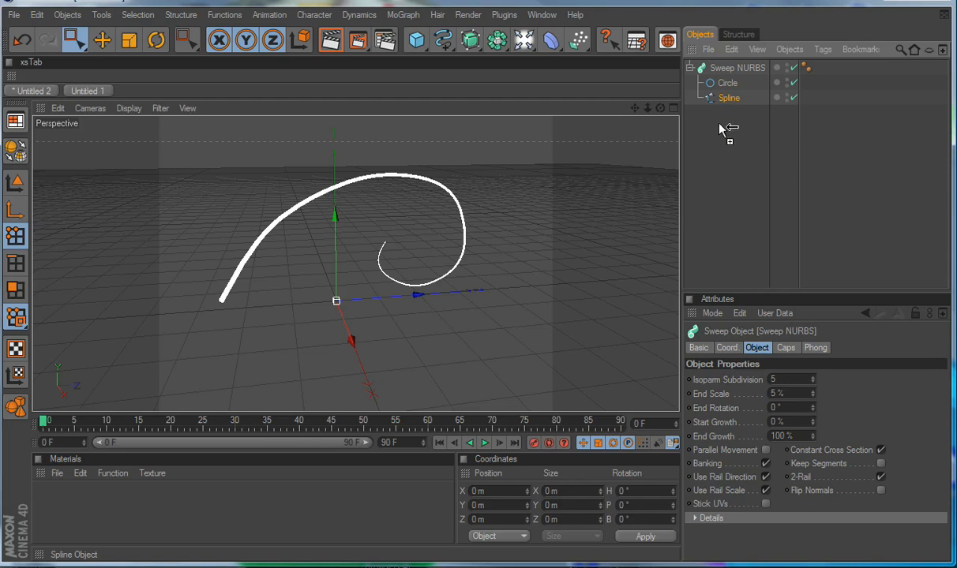
Duplicate the quill spline and place the copy under a new Hair > Feathers object.
left_click(733, 66)
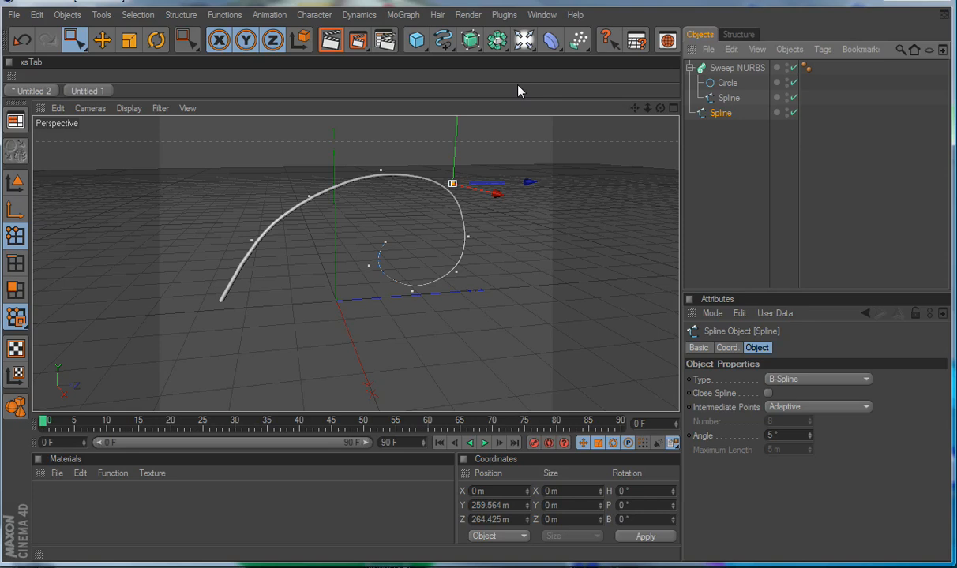
left_click(436, 14)
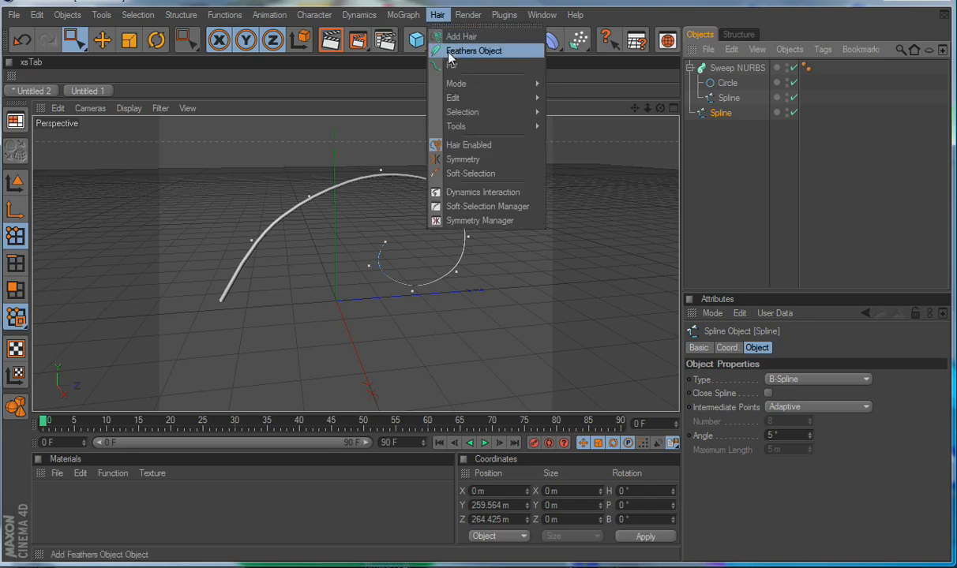
left_click(471, 51)
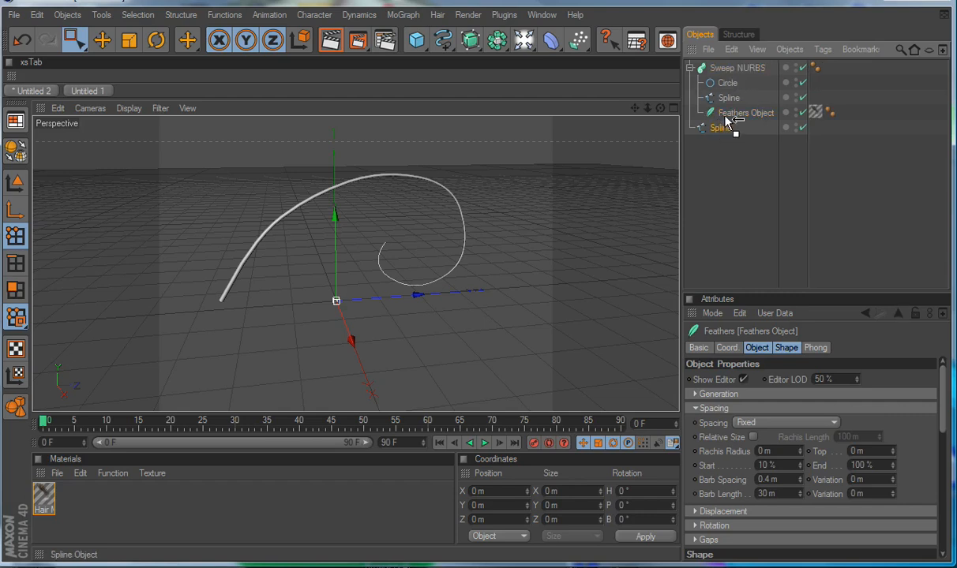
left_click(723, 126)
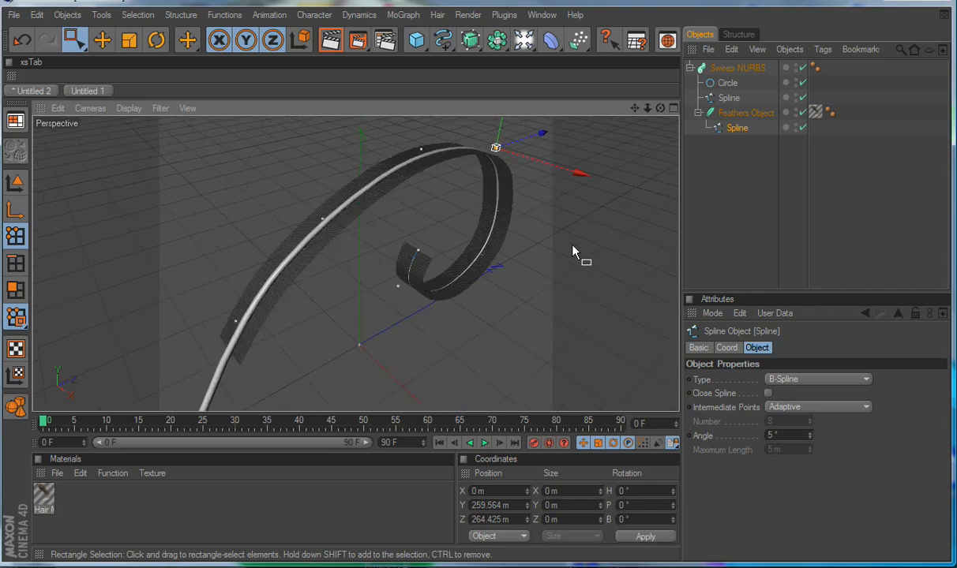
mouse_move(585, 254)
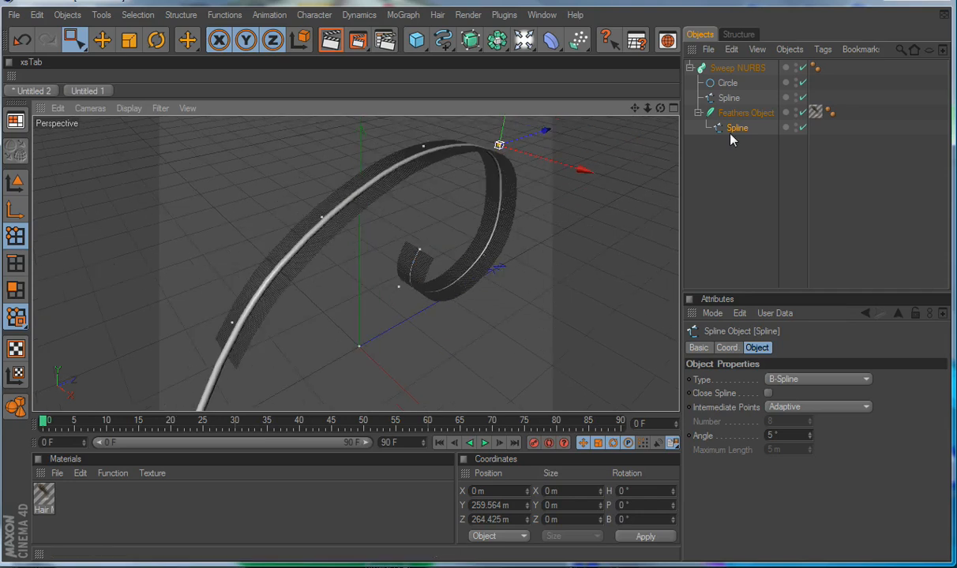
mouse_move(716, 126)
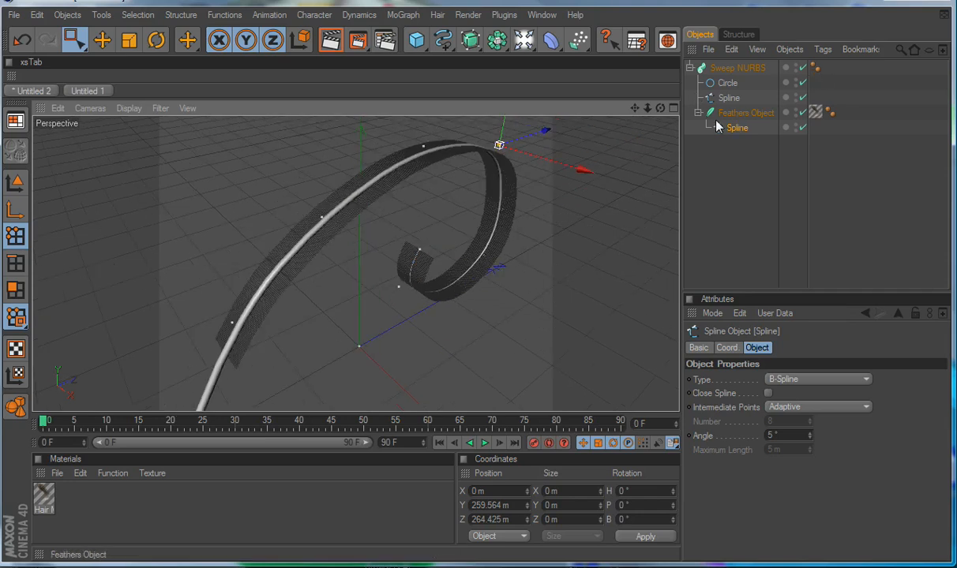
In the Feathers Generation settings, try Generate: Splines and set it back to Hairs.
left_click(736, 128)
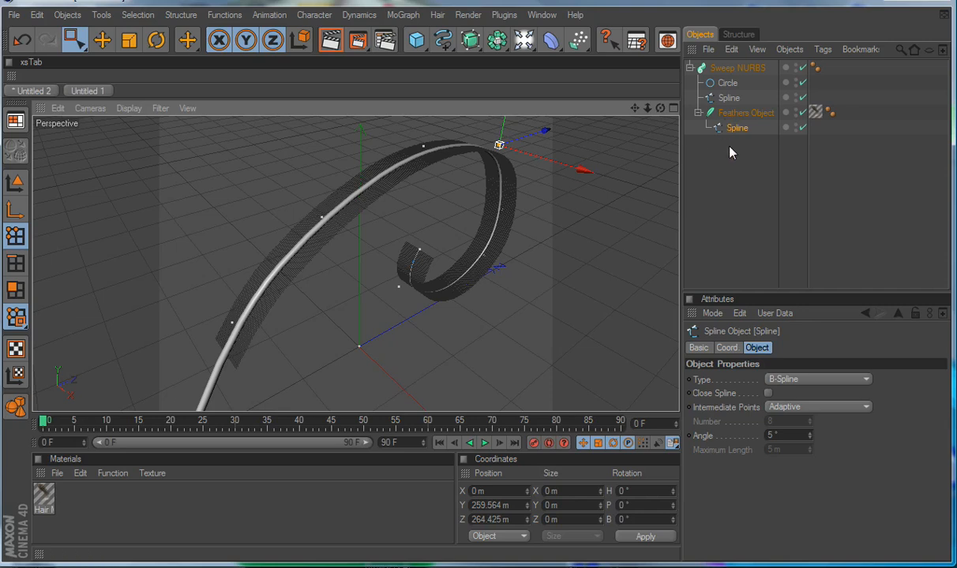
left_click(745, 112)
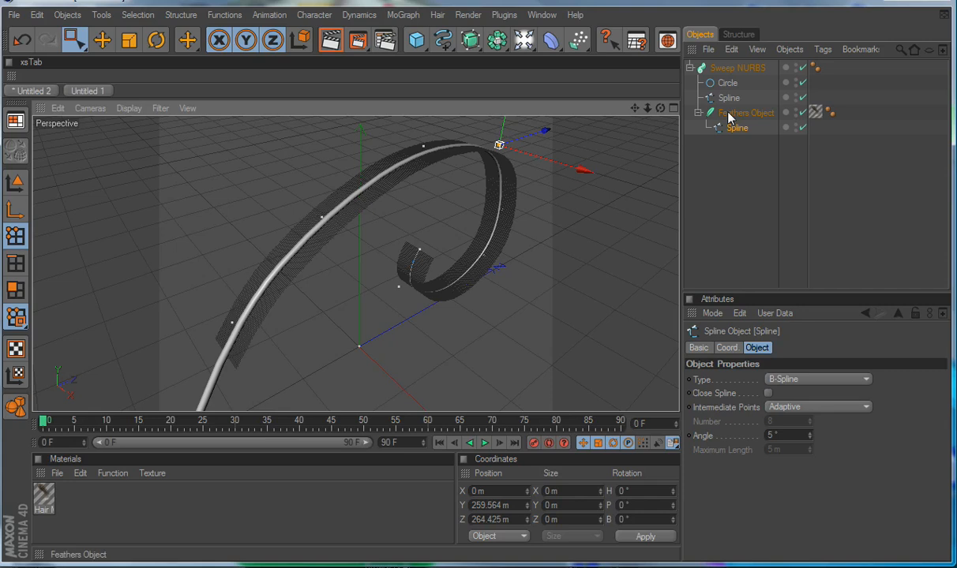
left_click(745, 112)
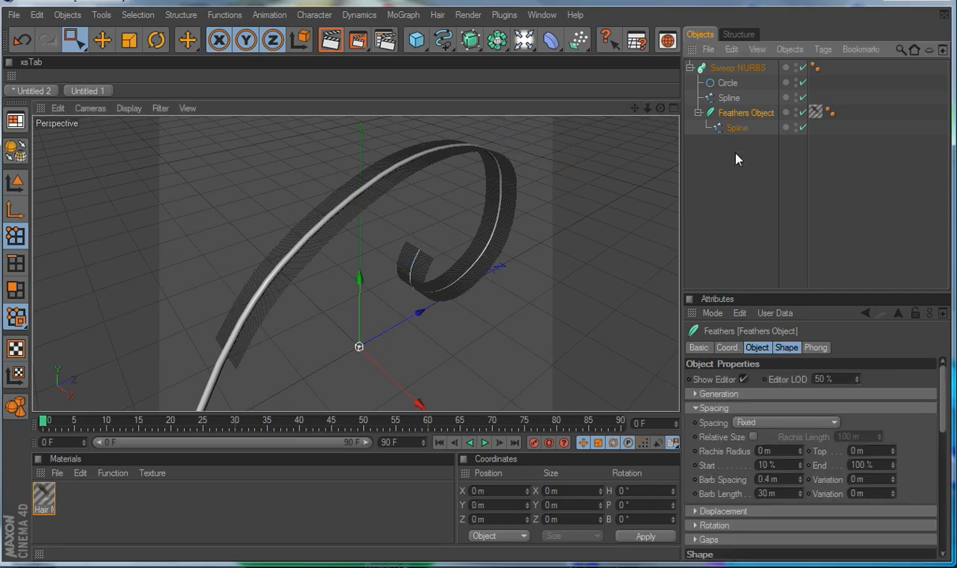
left_click(695, 408)
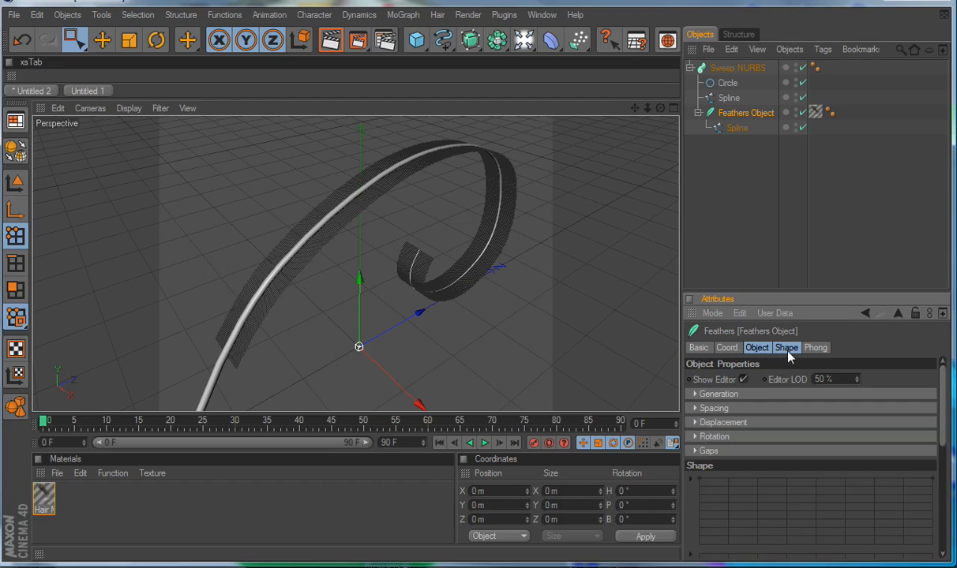
mouse_move(761, 369)
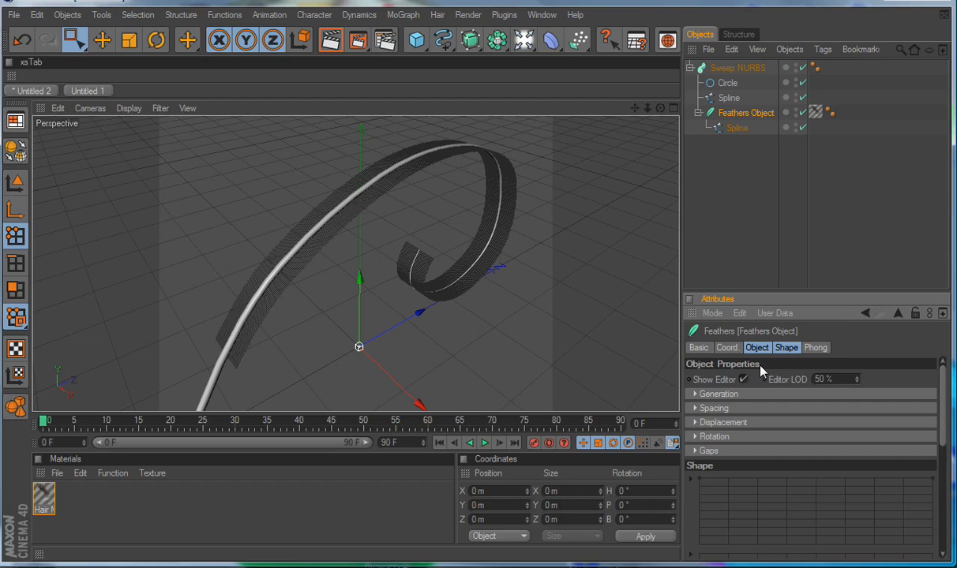
left_click(696, 395)
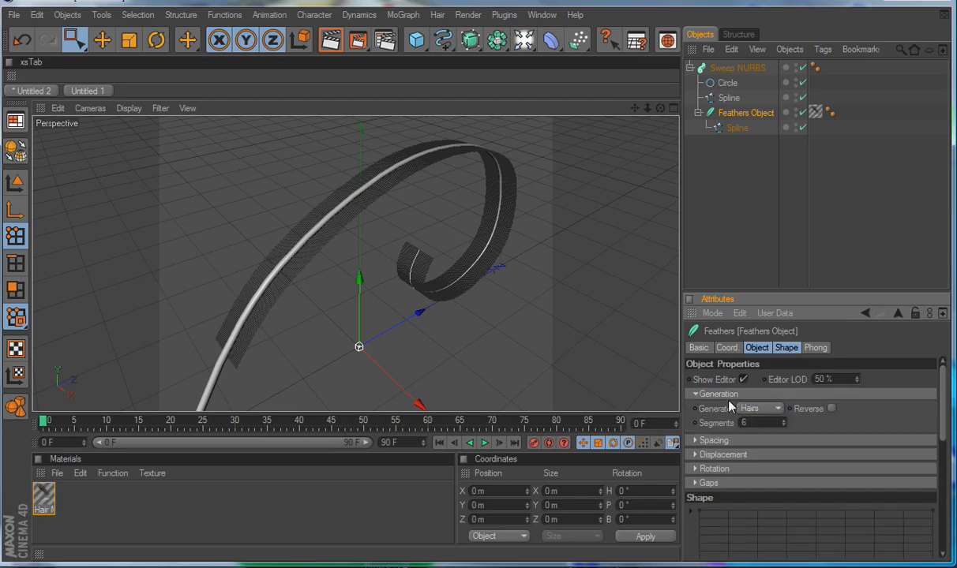
mouse_move(779, 415)
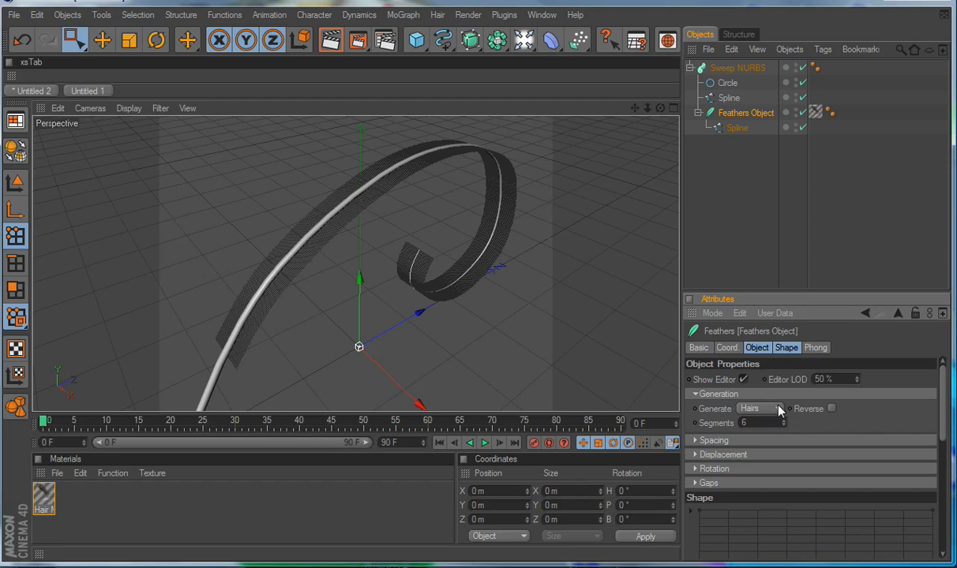
left_click(780, 409)
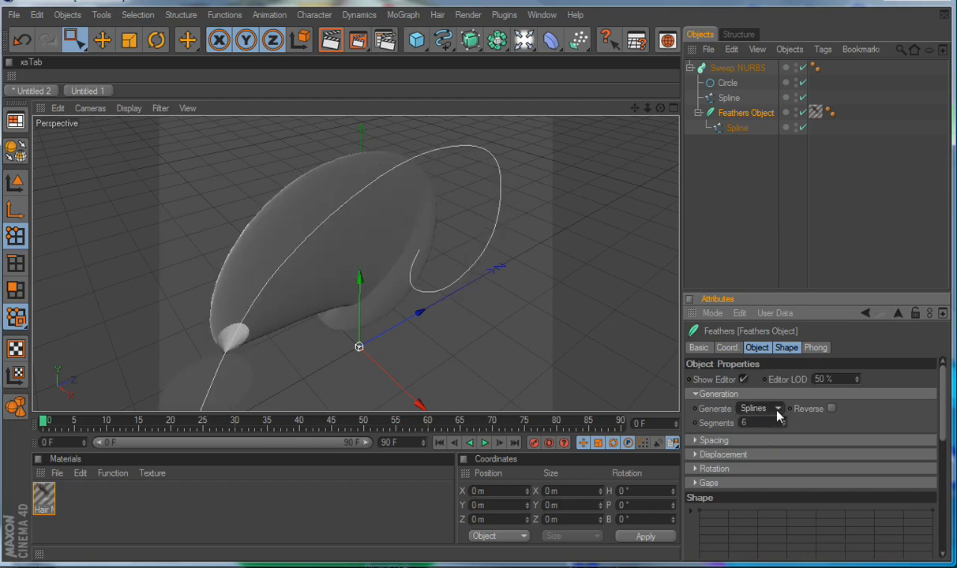
left_click(777, 408)
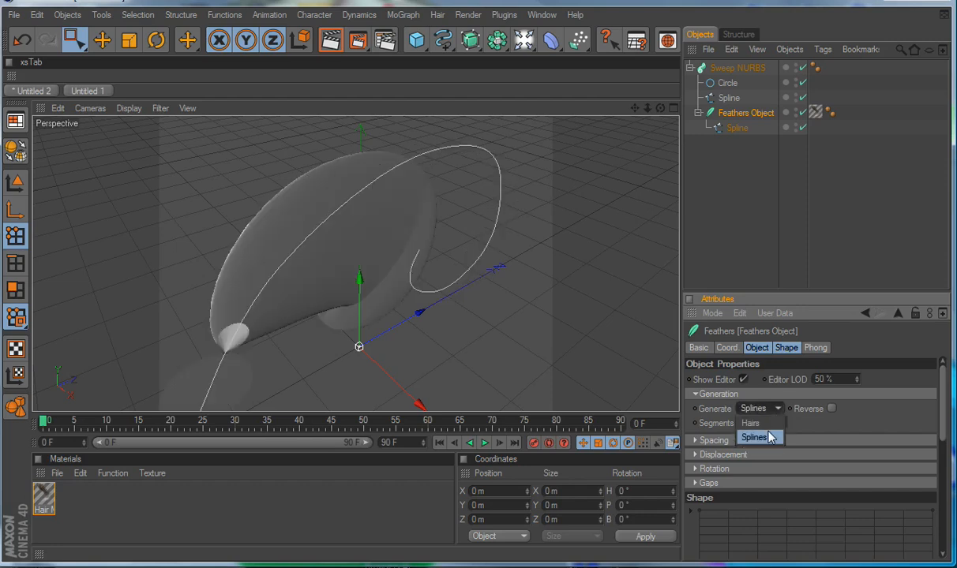
left_click(752, 437)
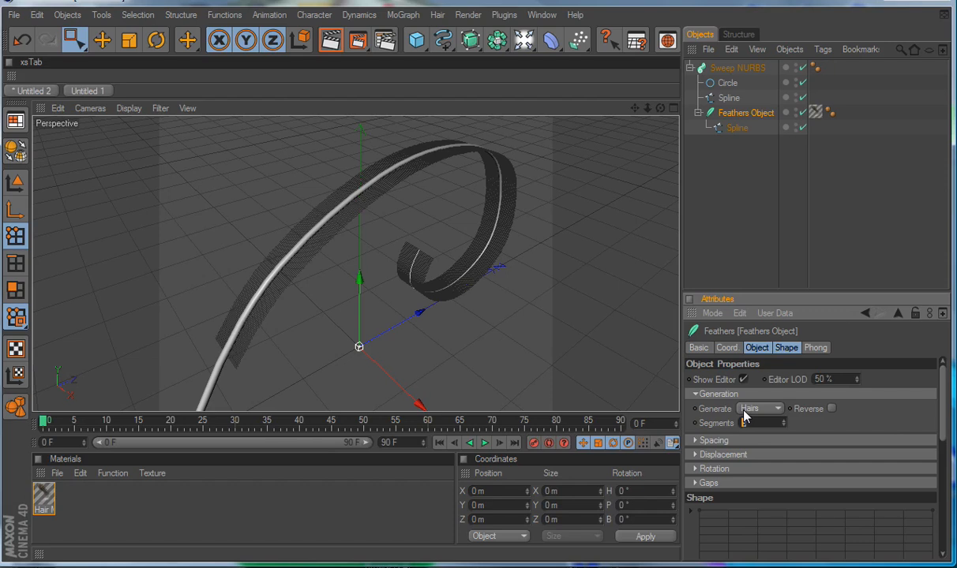
Set the barb Segments count to 24.
left_click(758, 423)
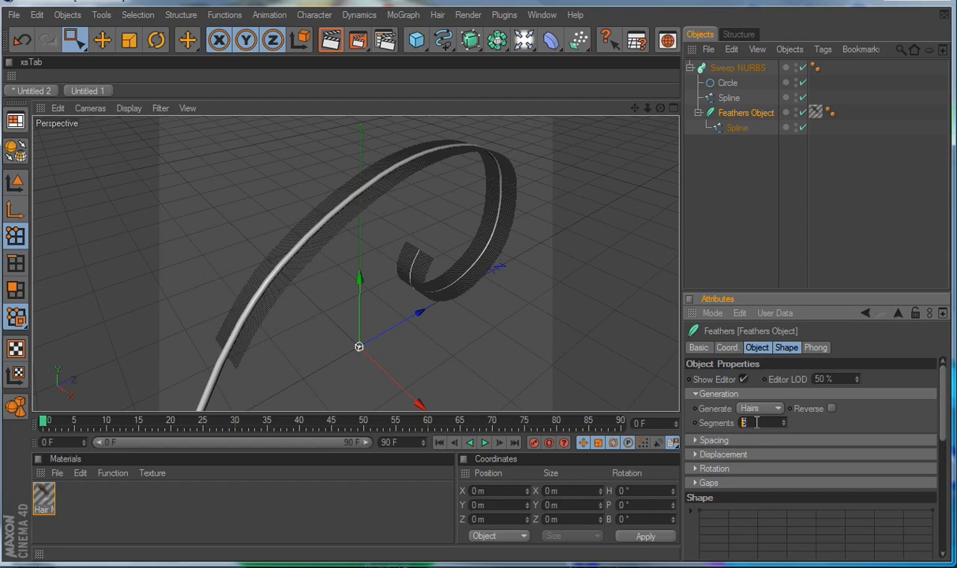
type("24")
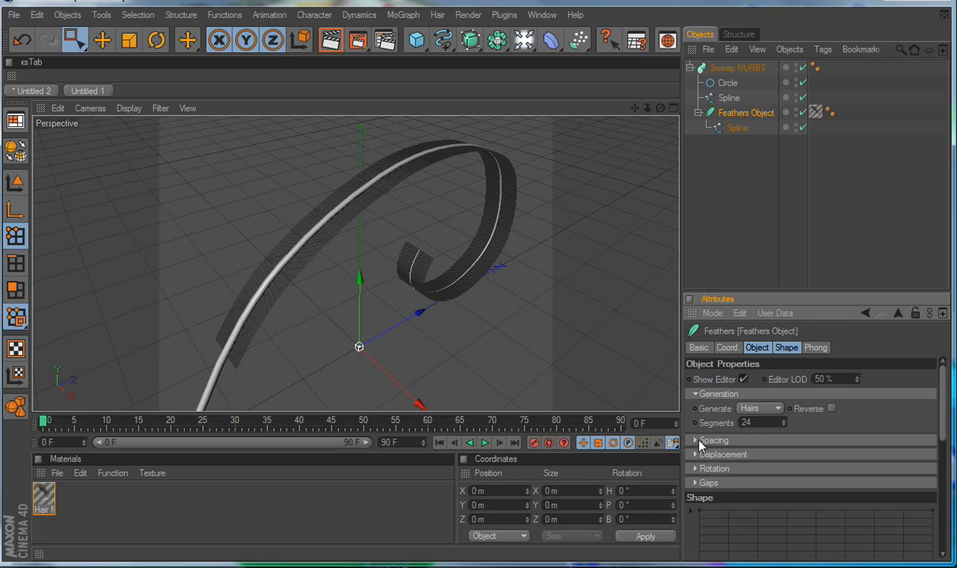
mouse_move(700, 448)
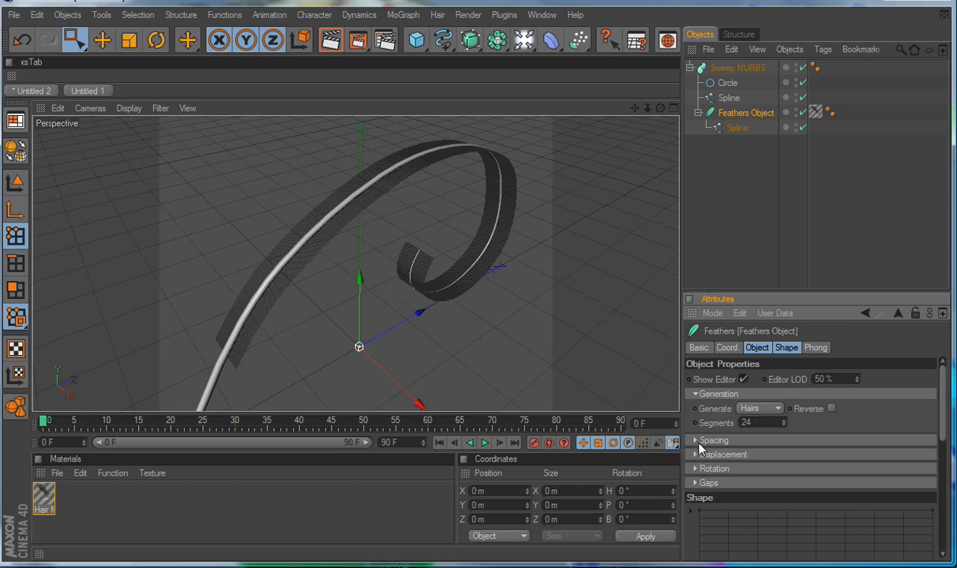
In Spacing, set Barb Length to 100 m with 2 m length variation and 0.5 m spacing variation.
left_click(697, 439)
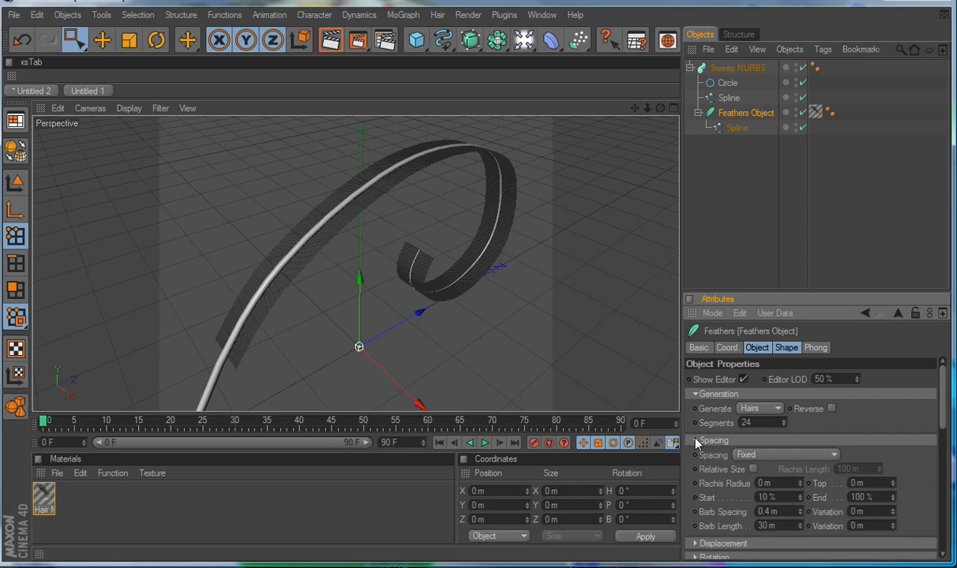
mouse_move(790, 496)
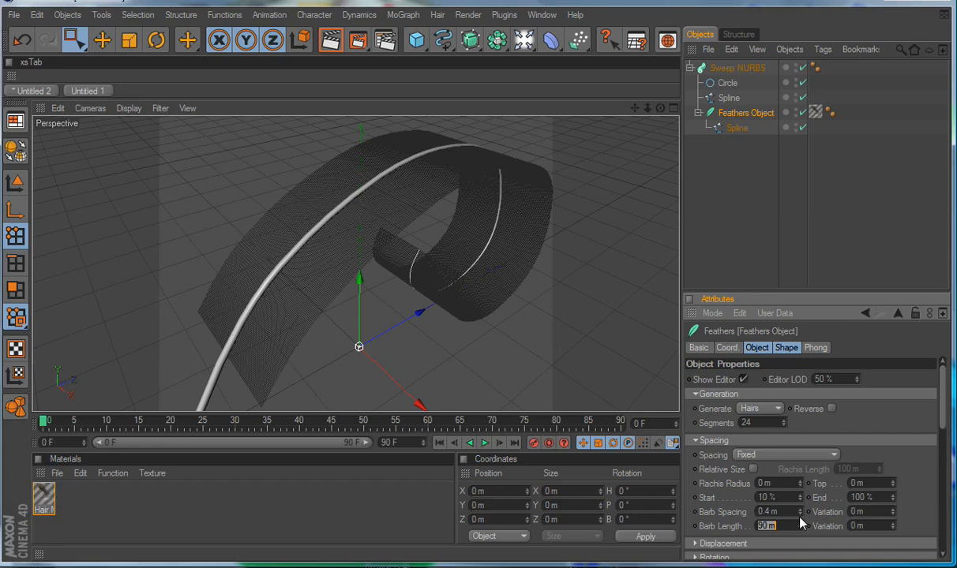
type("20 m")
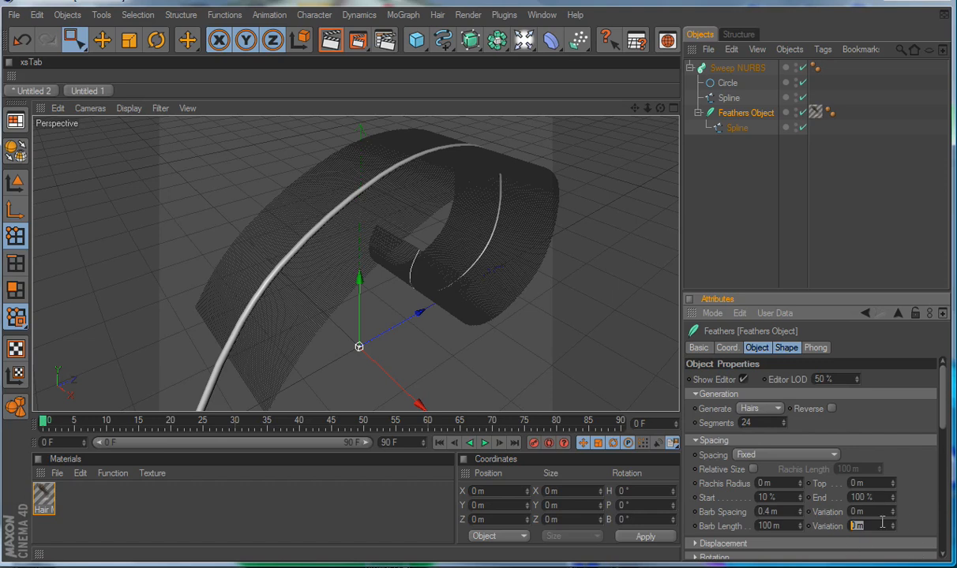
type("2m")
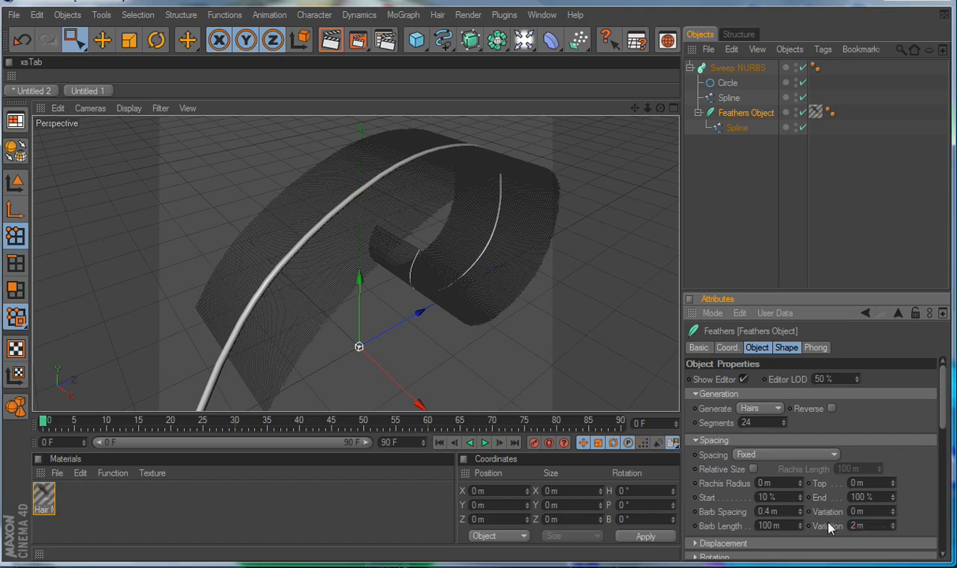
mouse_move(907, 516)
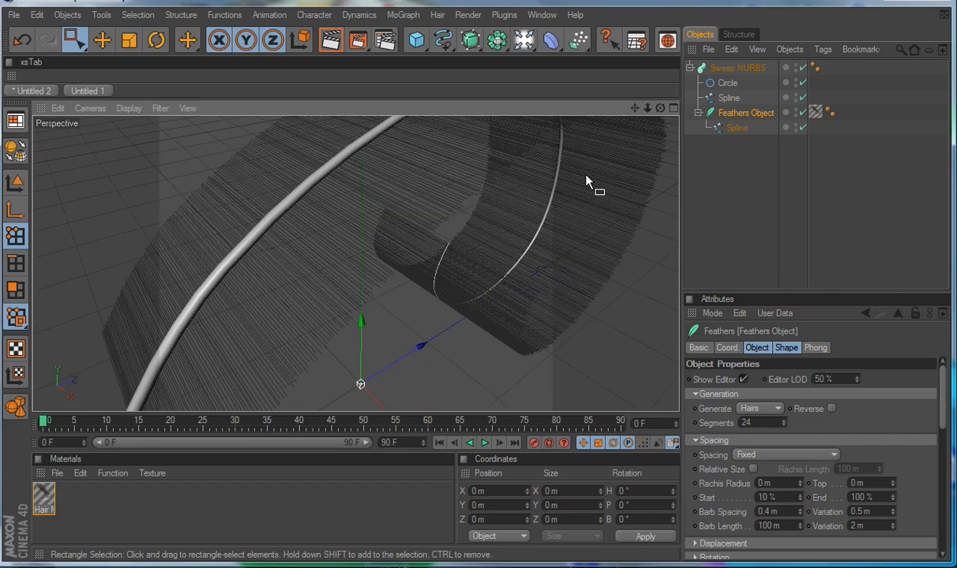
mouse_move(617, 196)
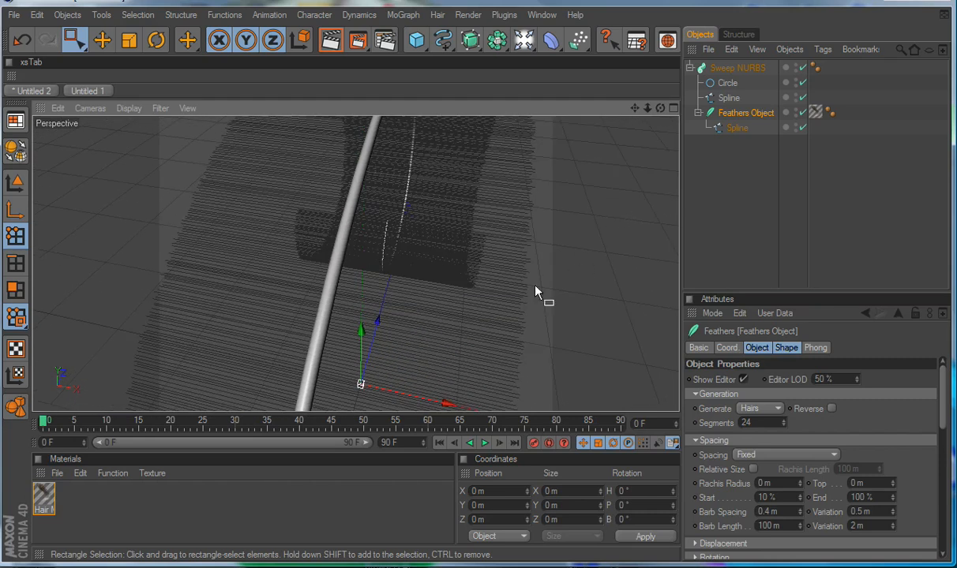
mouse_move(535, 304)
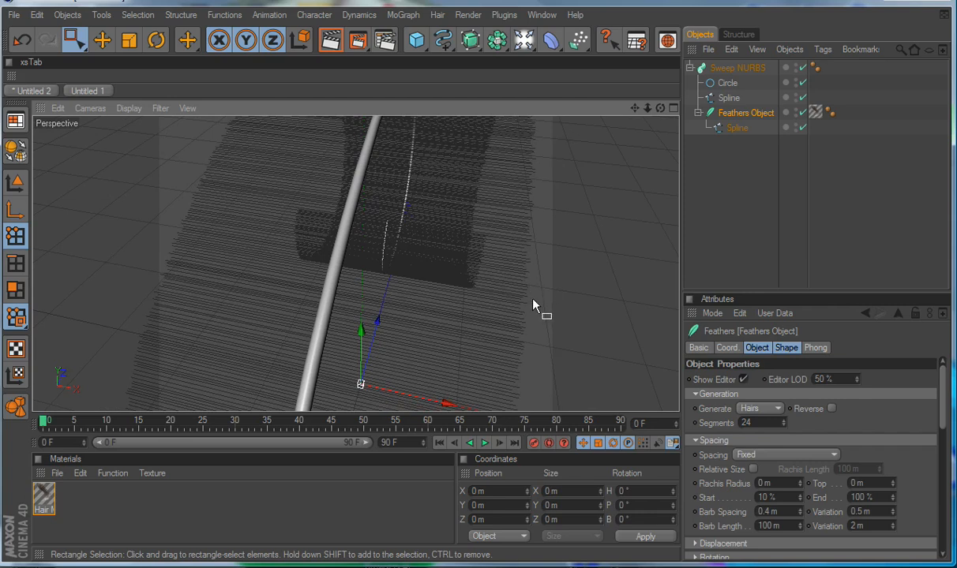
mouse_move(508, 343)
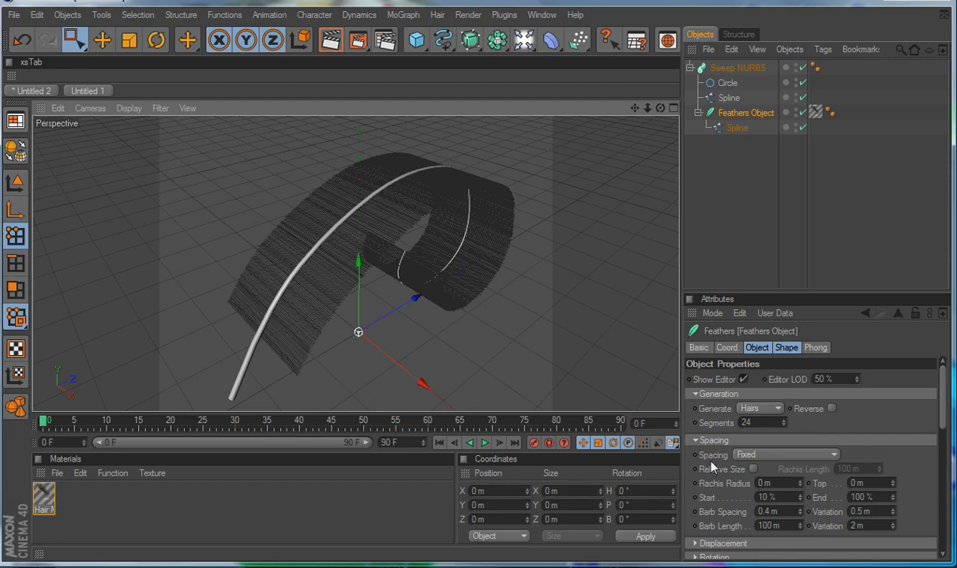
Collapse the Spacing group and expand the Displacement group of the Feathers object.
left_click(693, 441)
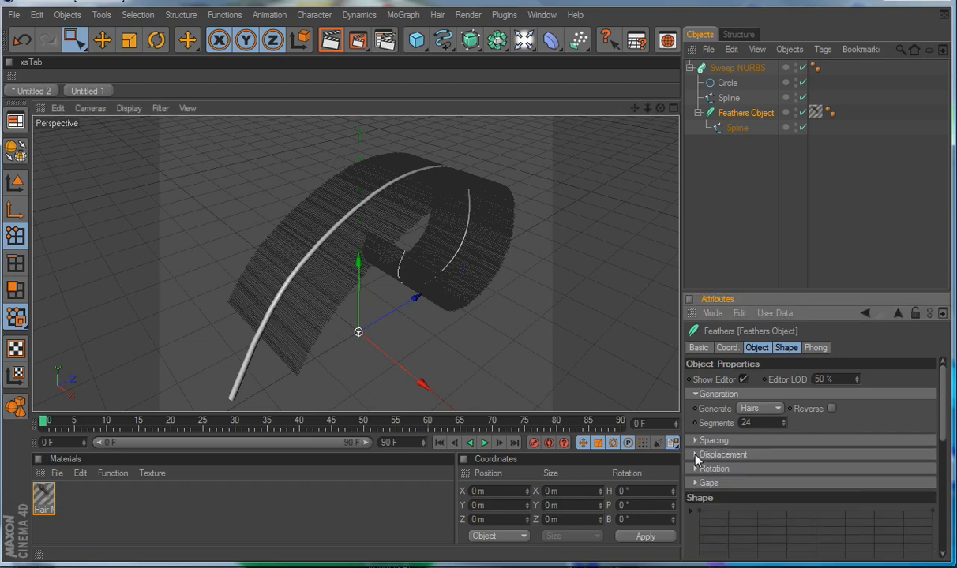
left_click(696, 455)
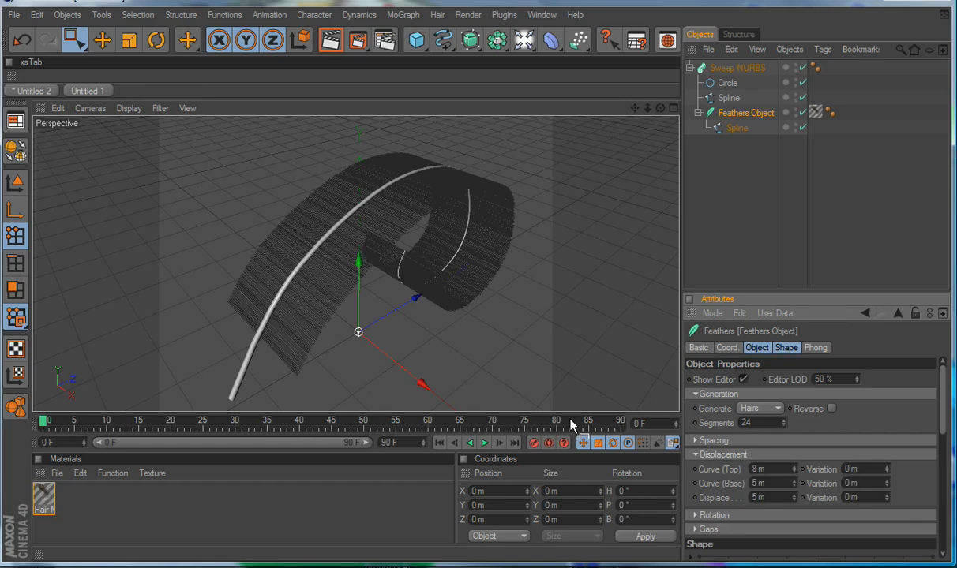
mouse_move(404, 247)
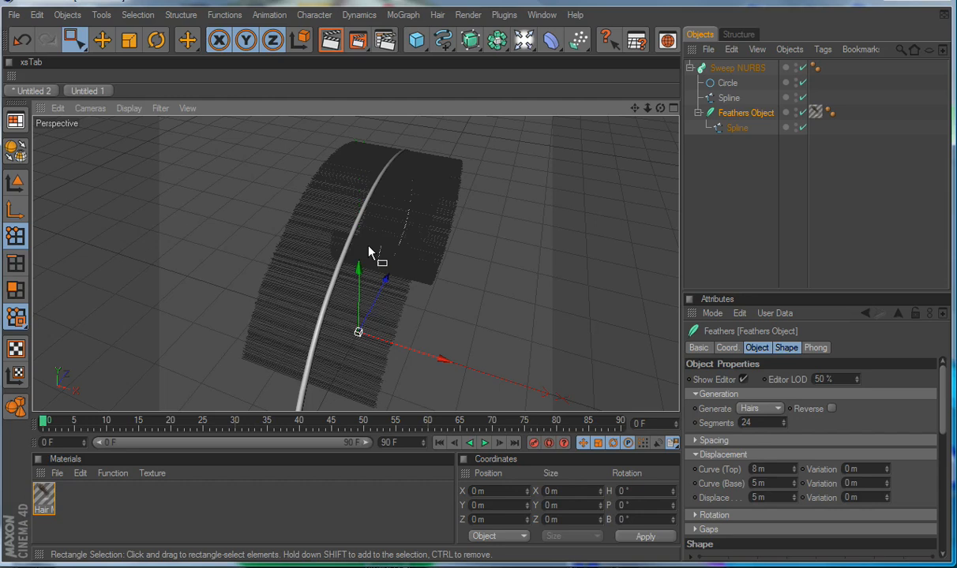
mouse_move(419, 266)
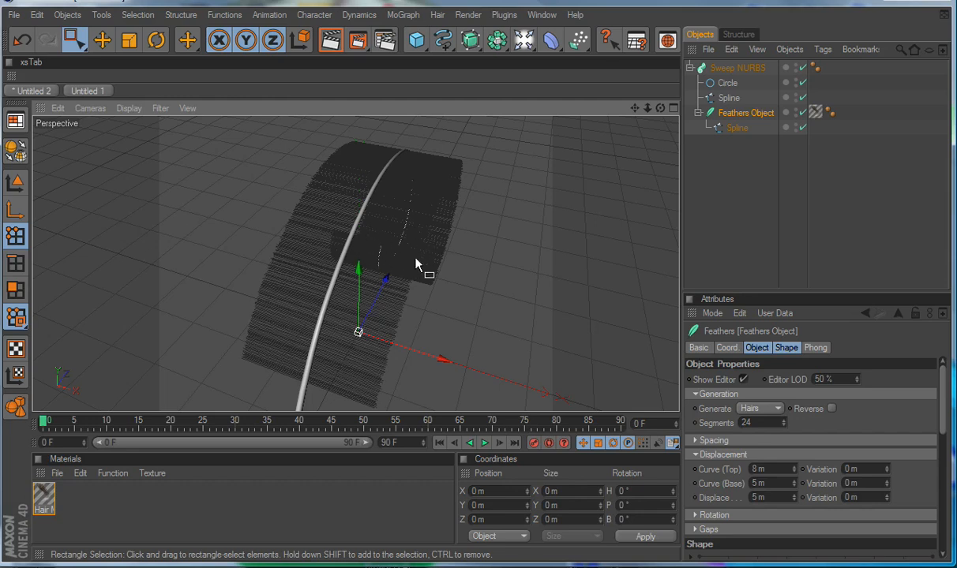
mouse_move(433, 252)
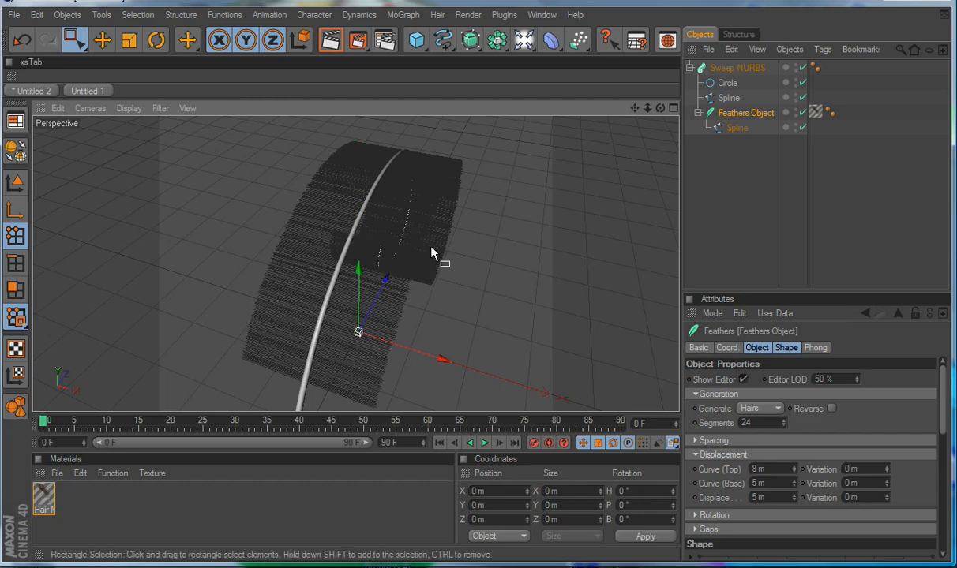
mouse_move(435, 248)
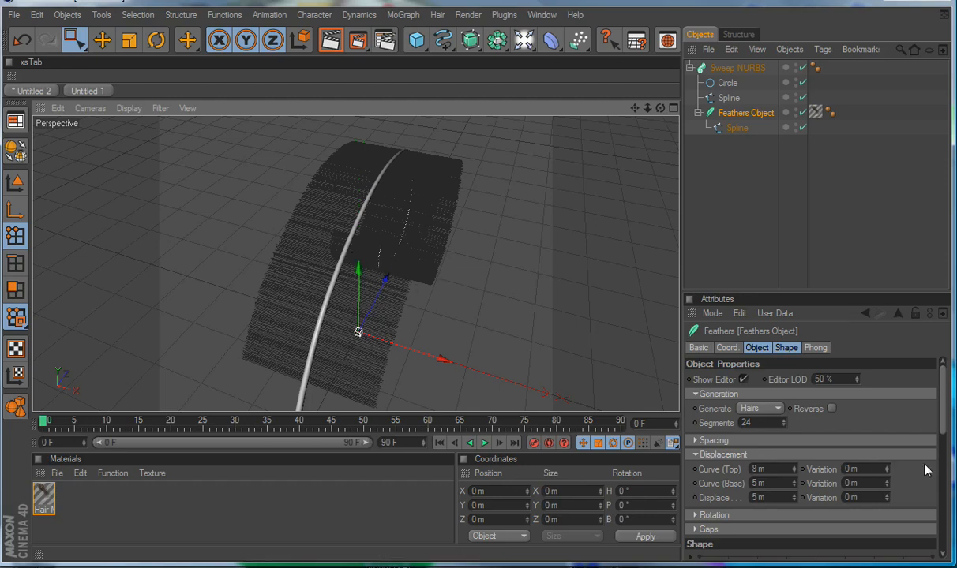
On the Shape tab, arch both barb shape curves upward with raised midpoints for a tapered profile.
scroll("down", 3)
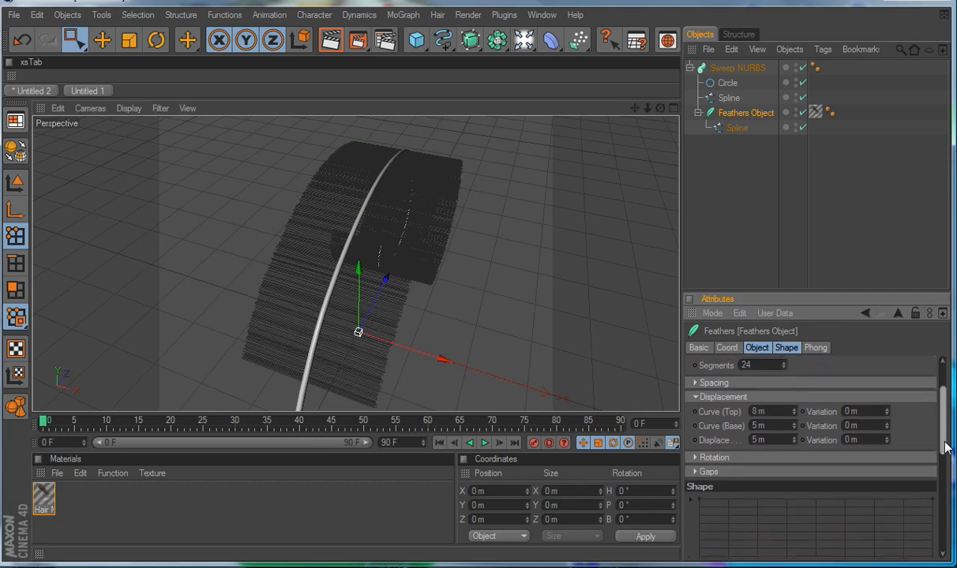
scroll("down", 3)
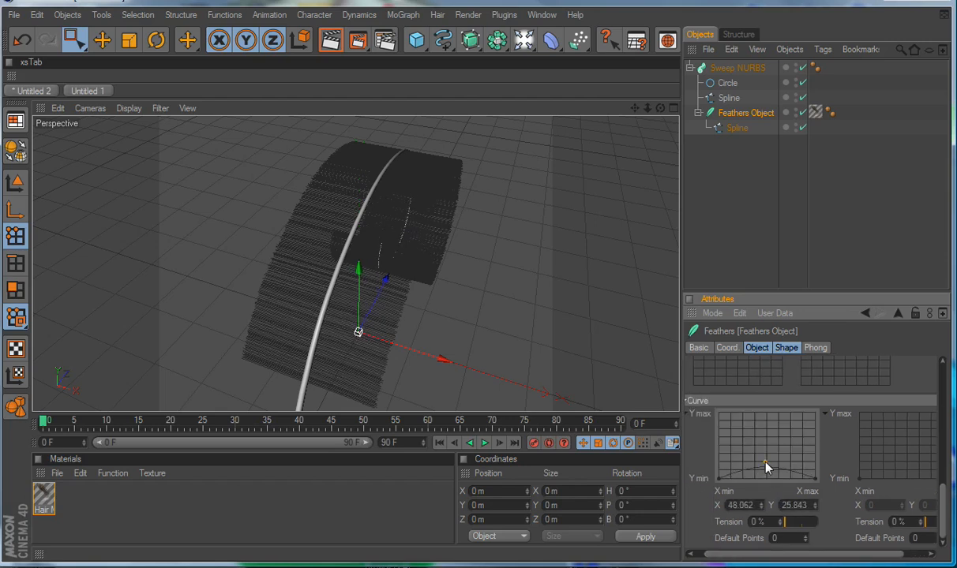
left_click_drag(765, 466, 768, 424)
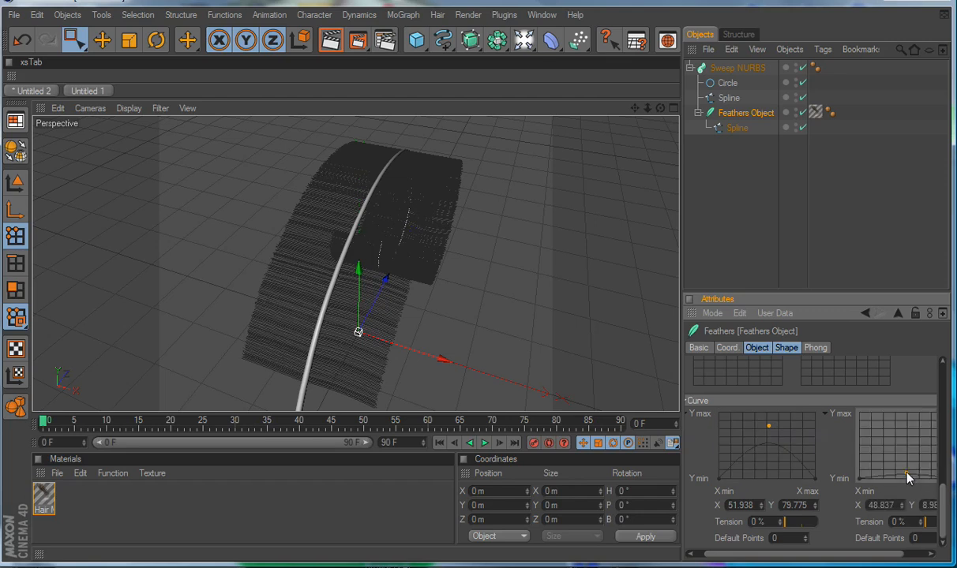
left_click_drag(908, 479, 909, 432)
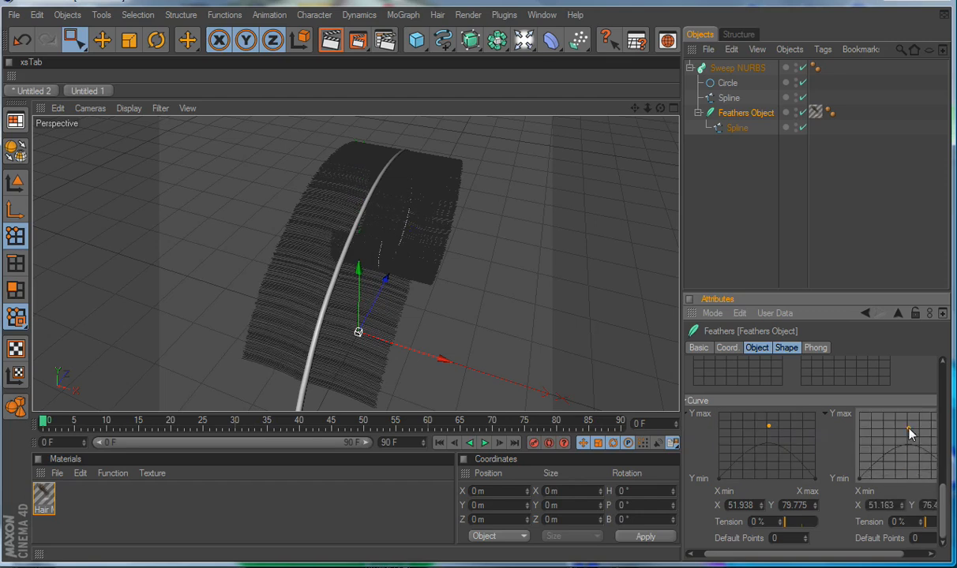
left_click_drag(909, 431, 909, 420)
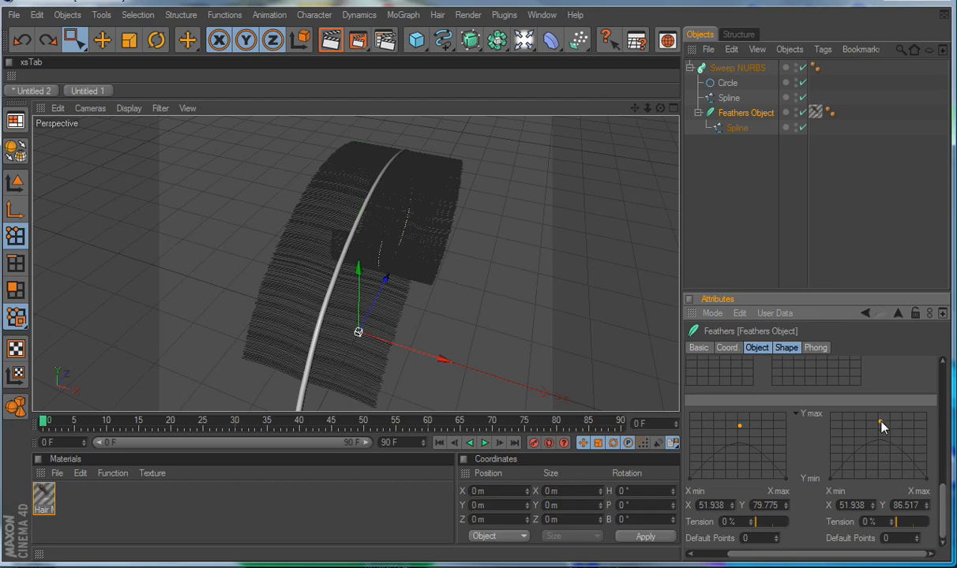
left_click_drag(883, 424, 883, 432)
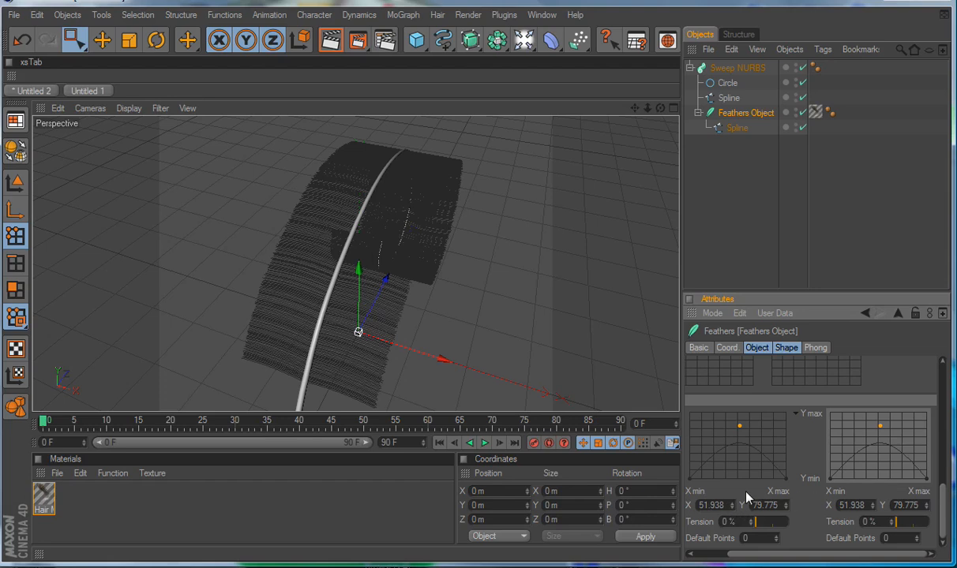
mouse_move(773, 555)
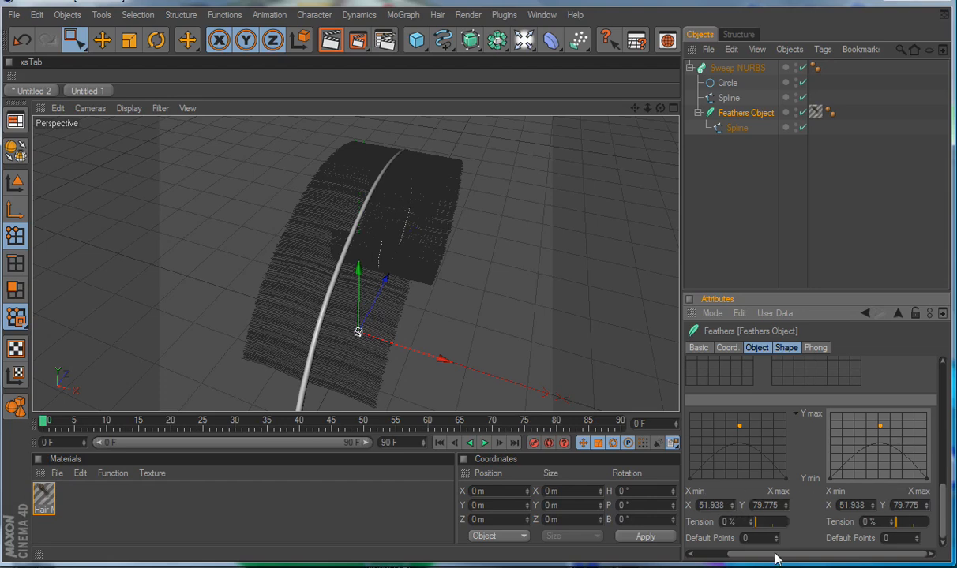
mouse_move(827, 559)
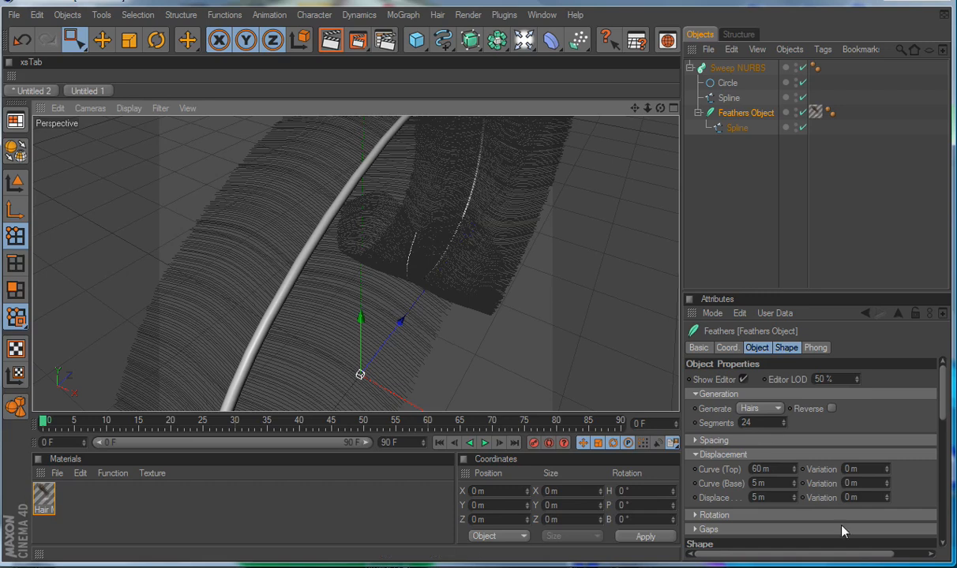
Set Displacement Curve (Base) to 35 m, Displace 25 m and its Variation to 0.3 m.
left_click(771, 515)
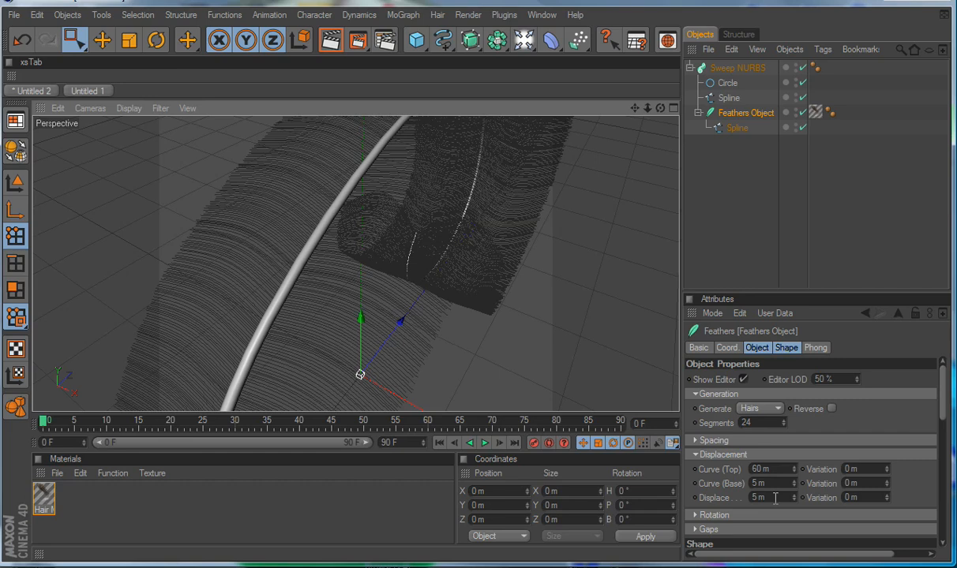
left_click(767, 484)
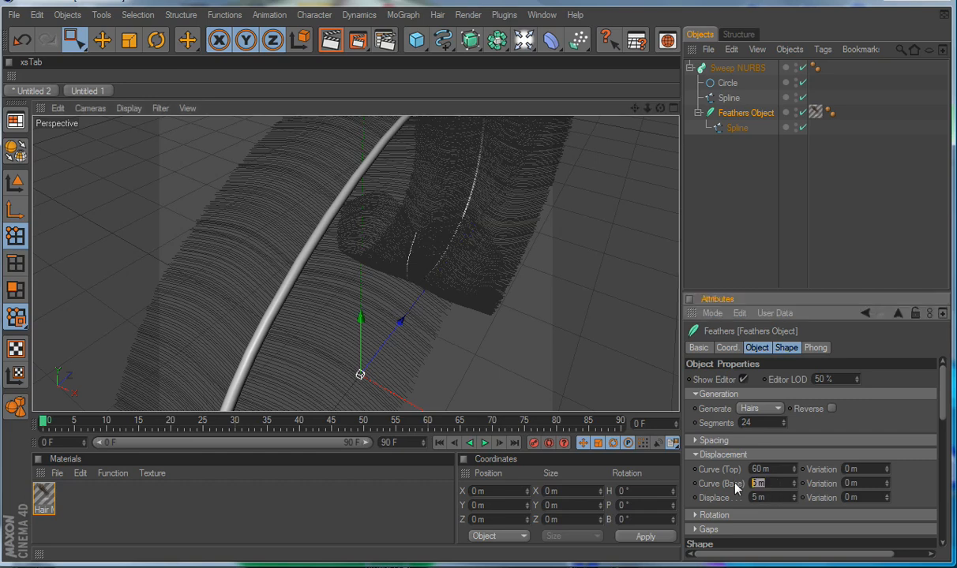
type("35 m")
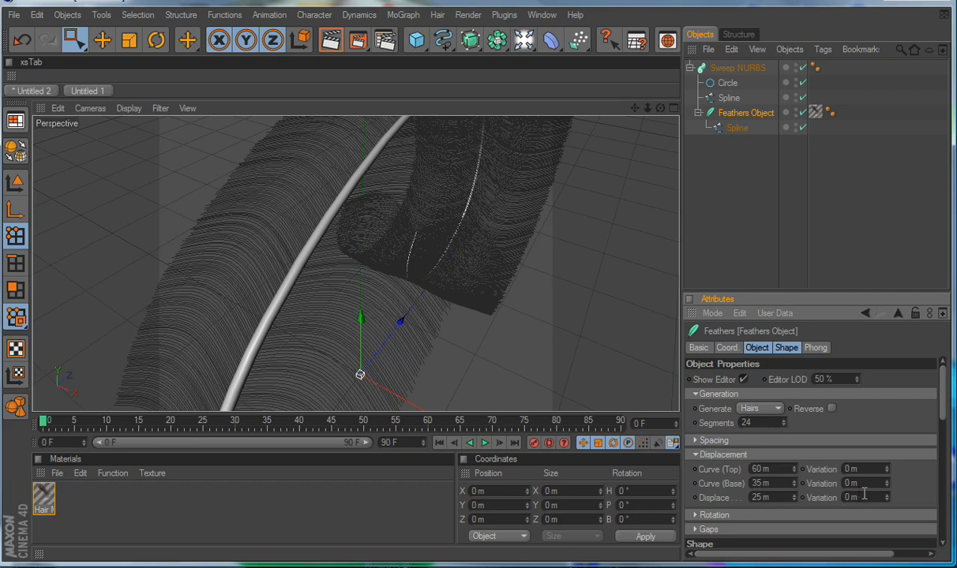
mouse_move(868, 490)
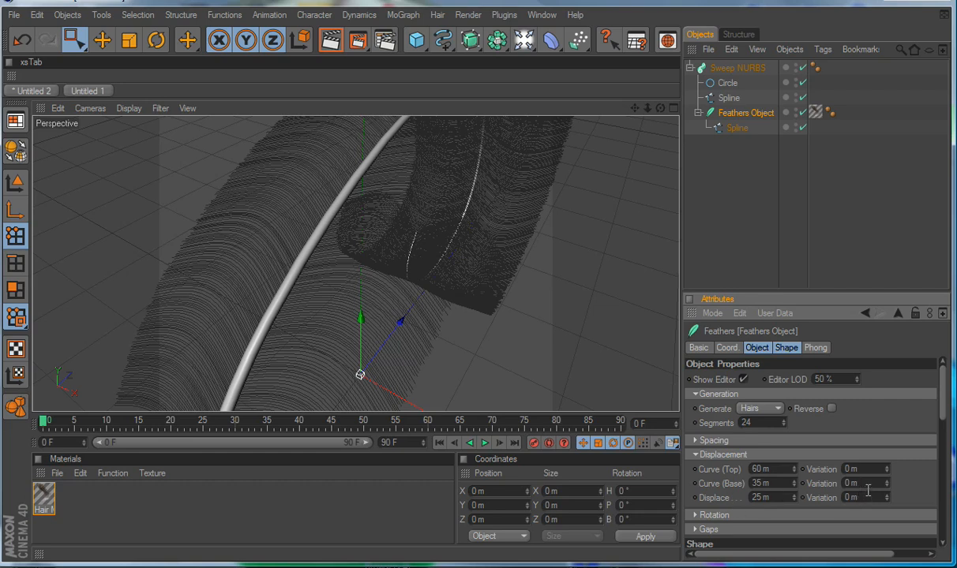
left_click(860, 497)
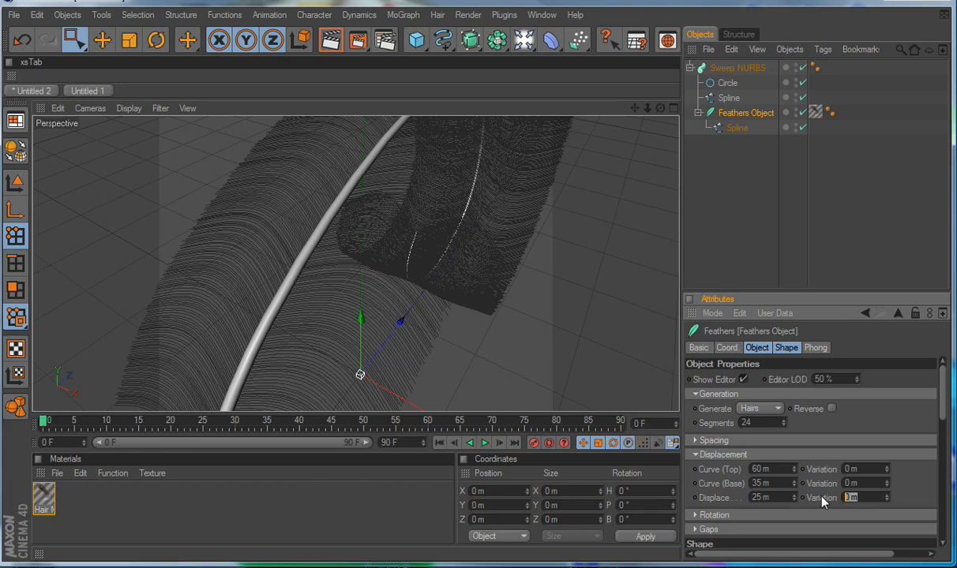
left_click(853, 499)
type(".3")
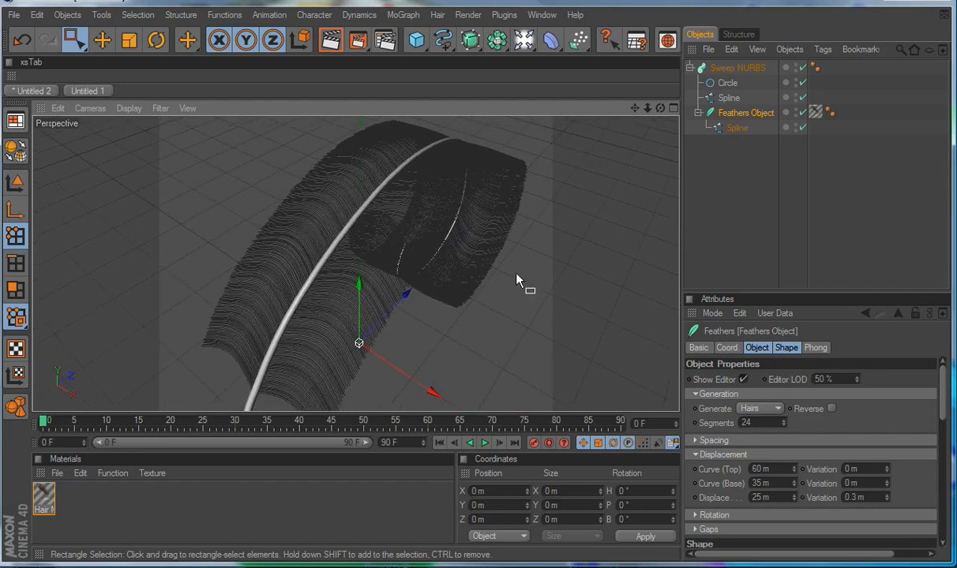
mouse_move(593, 265)
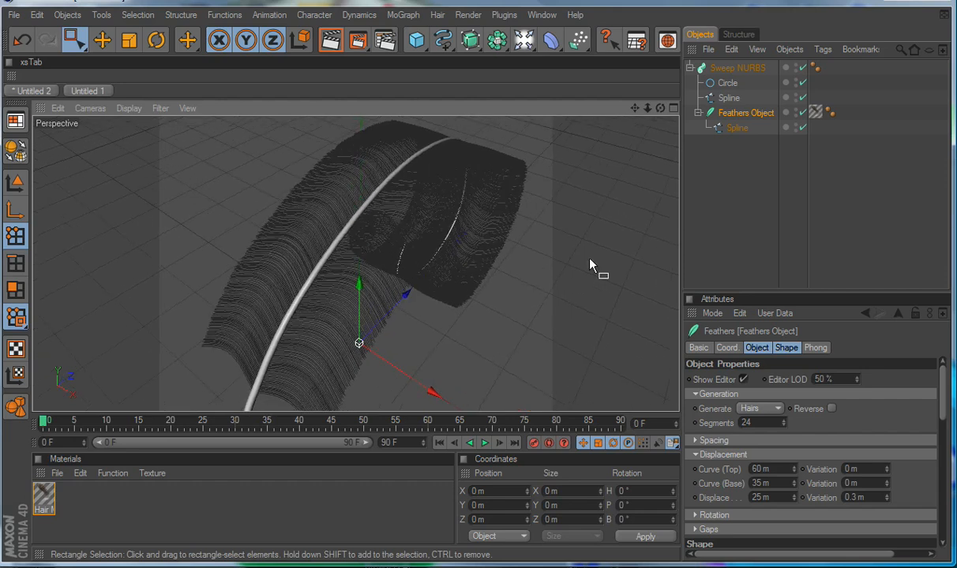
In the Spacing group, set Start to 13% and try Barb Length values around 150 and 126.
left_click(696, 438)
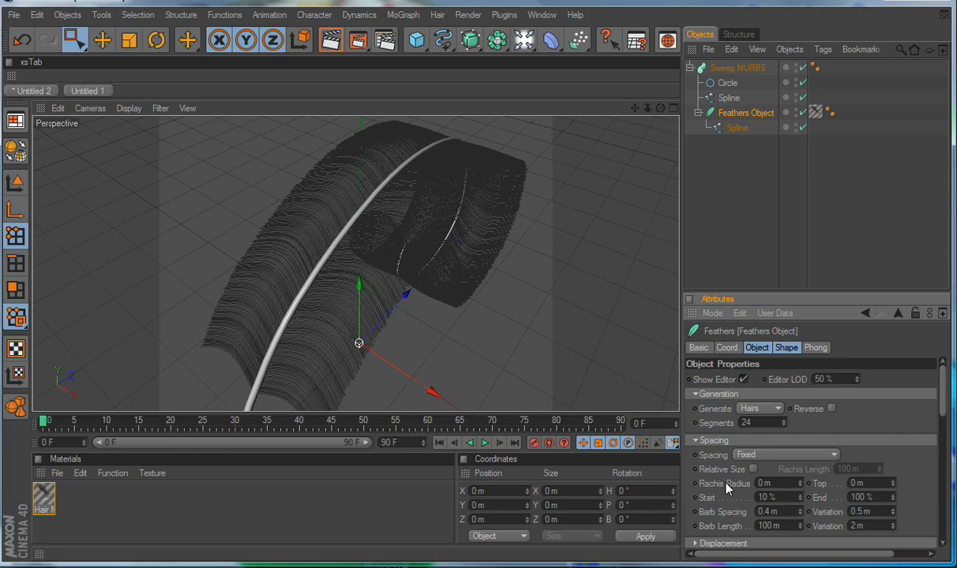
mouse_move(726, 489)
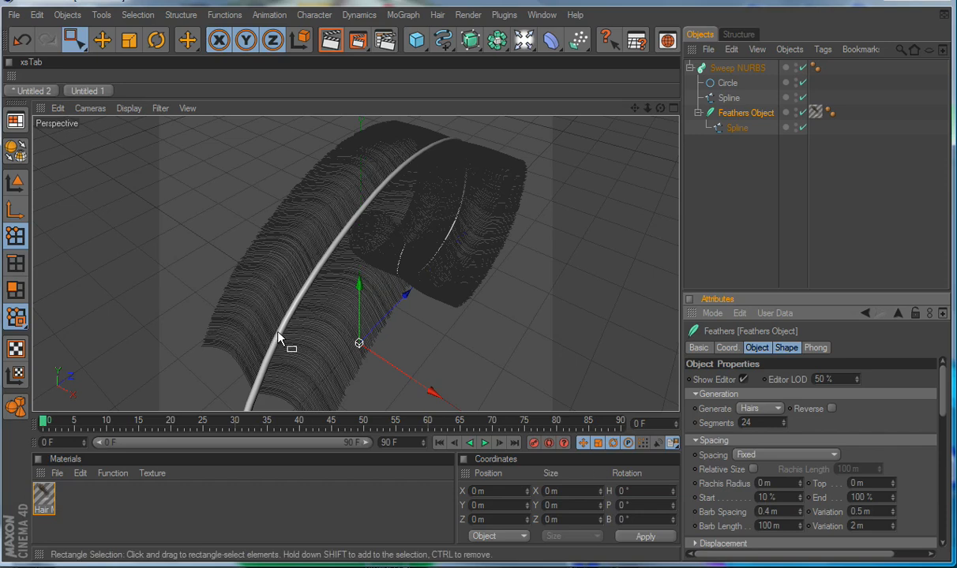
mouse_move(253, 368)
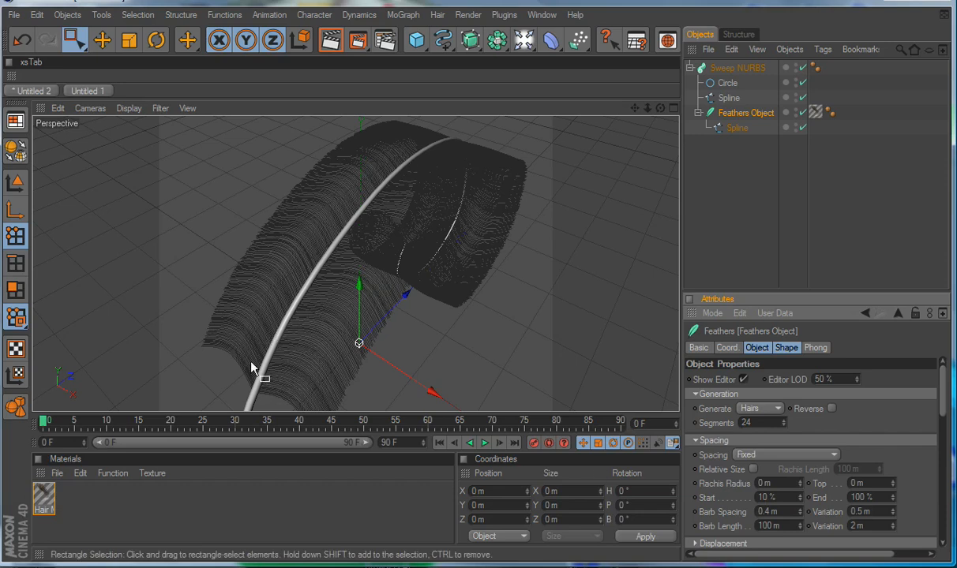
mouse_move(807, 499)
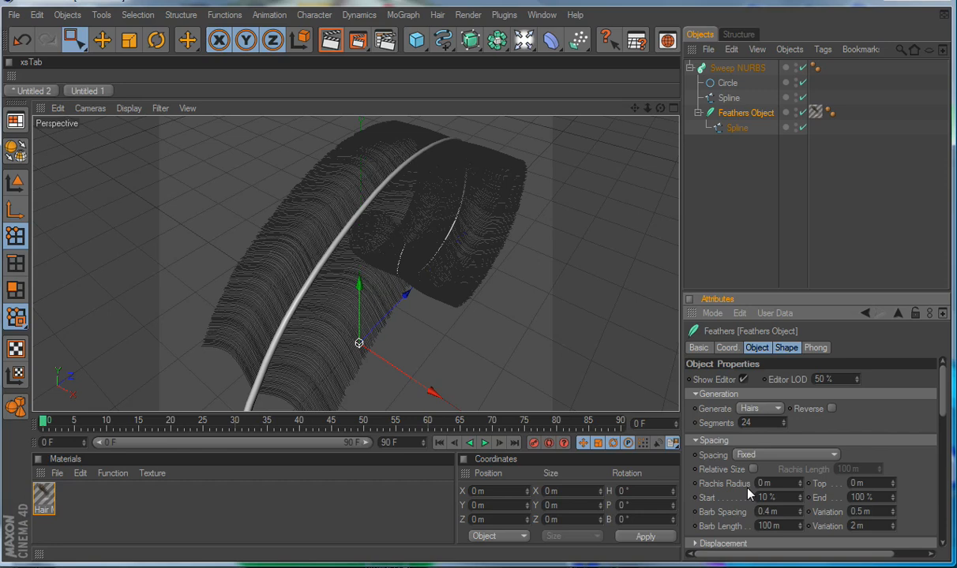
mouse_move(799, 508)
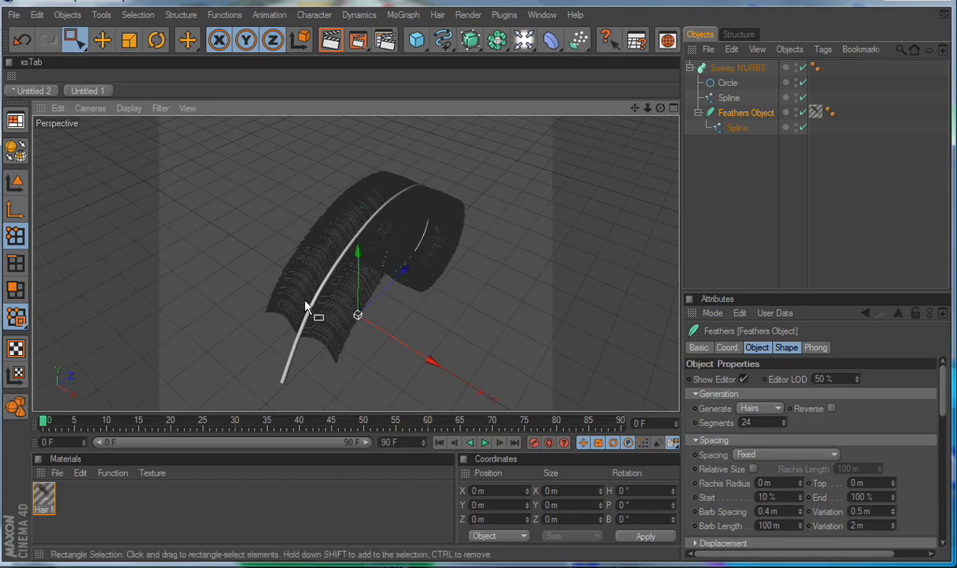
mouse_move(198, 288)
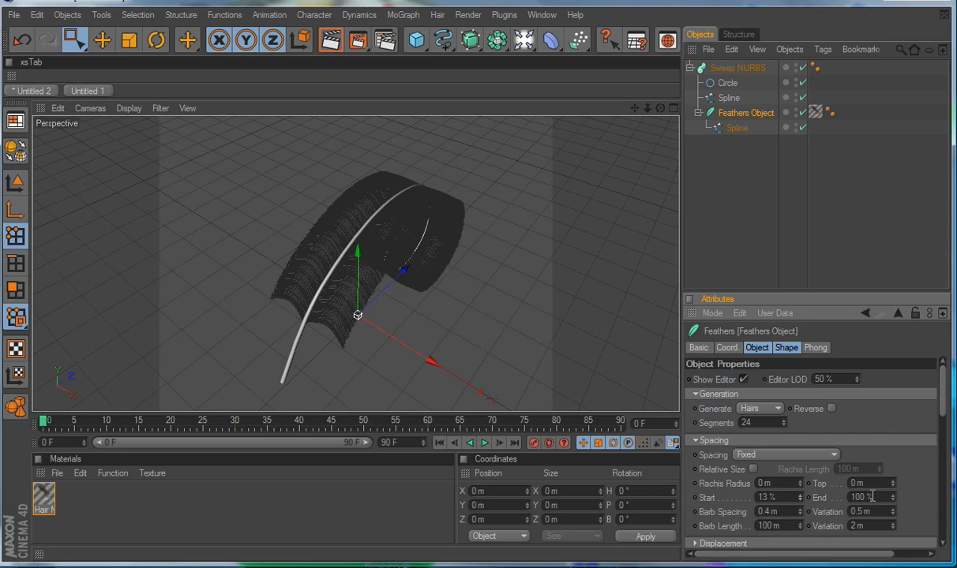
left_click(894, 499)
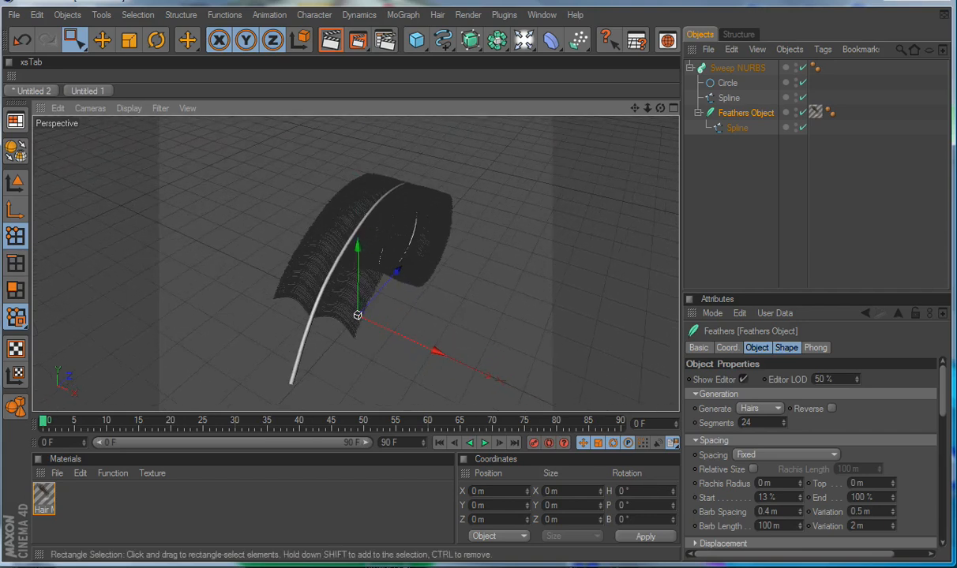
type("150")
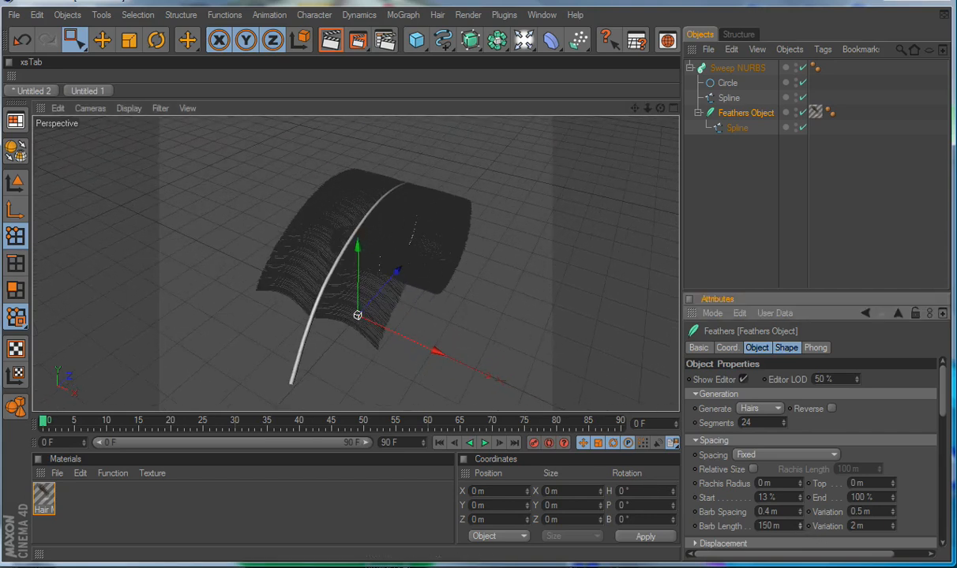
type("126")
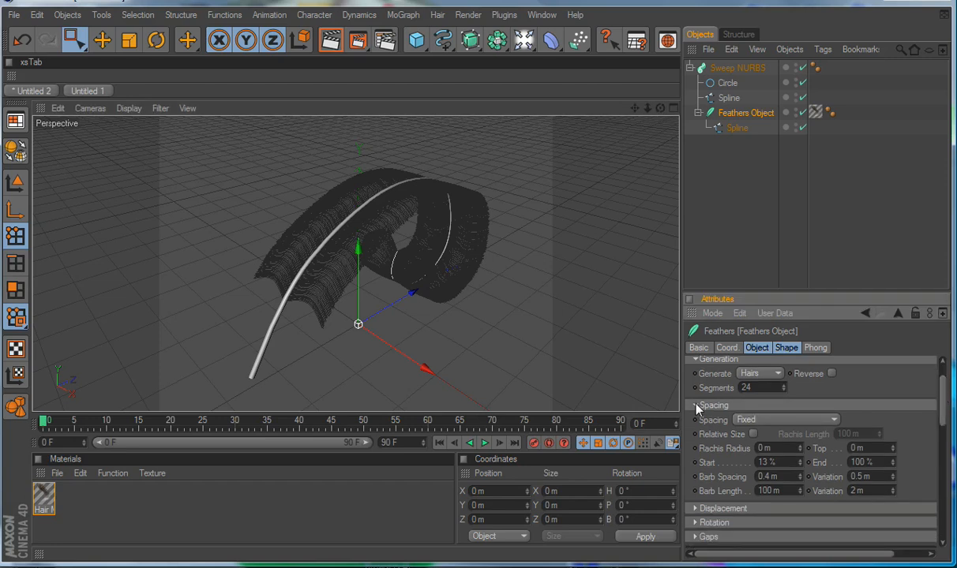
In the Rotation group, try a 1° Rot Step on the barbs, then return it to 0°.
left_click(696, 404)
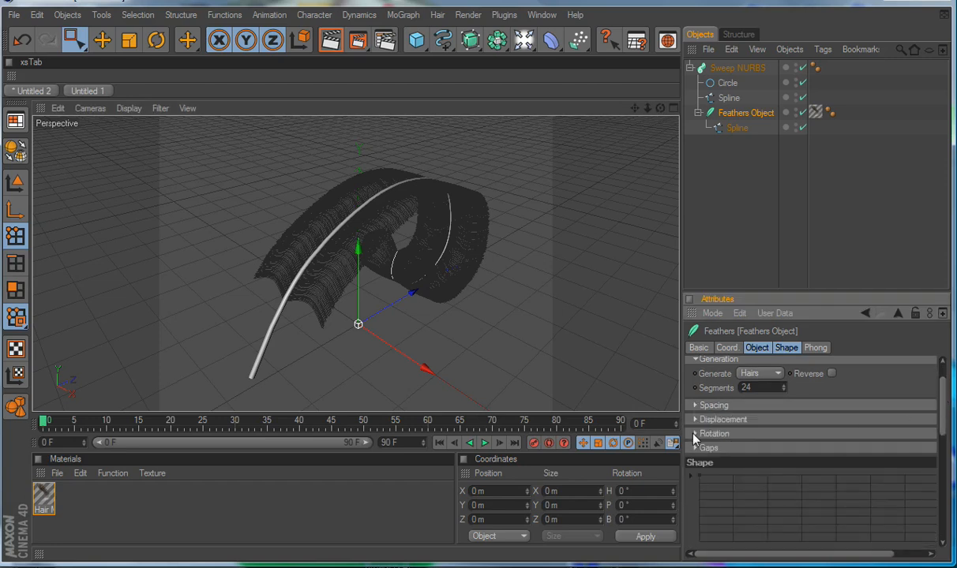
left_click(696, 432)
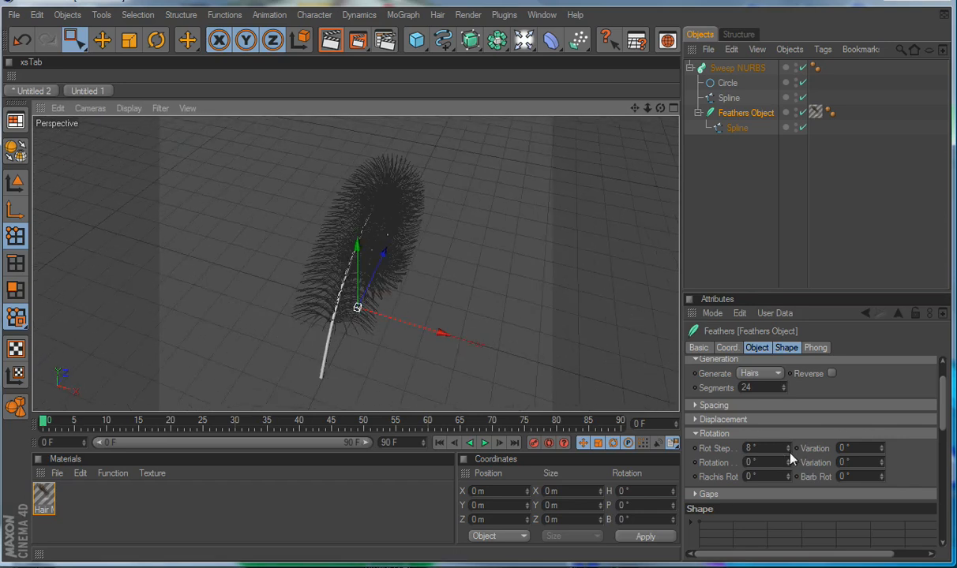
left_click_drag(761, 448, 761, 457)
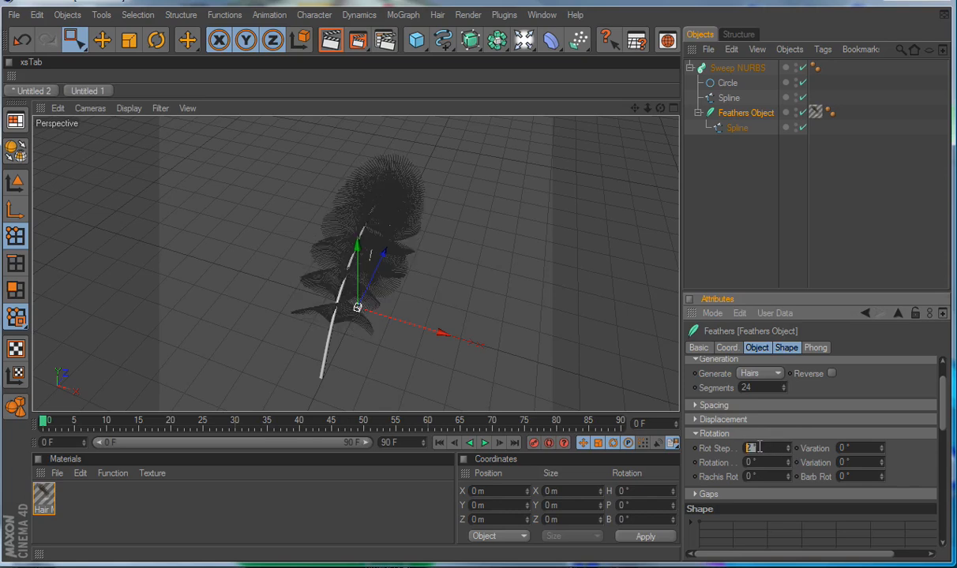
type("1")
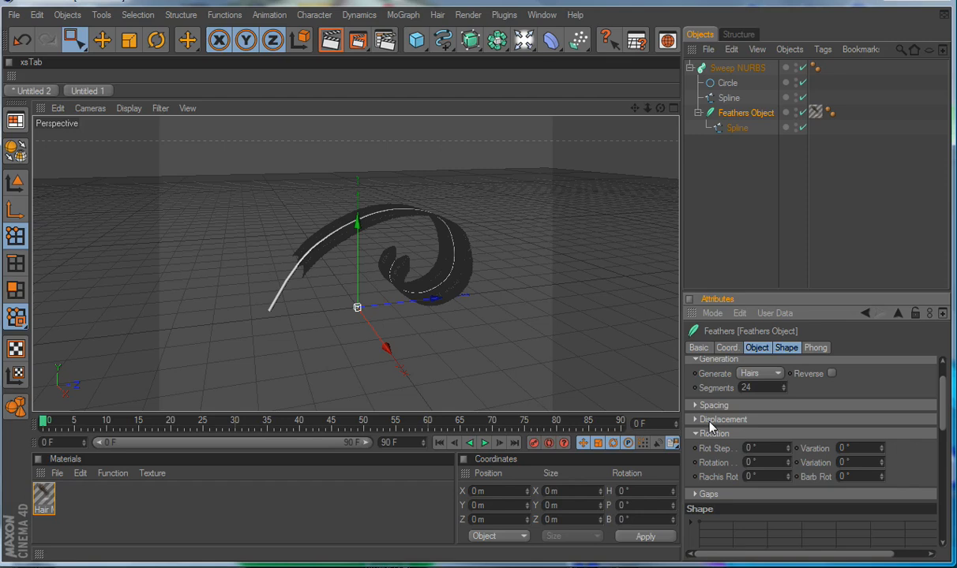
left_click(761, 449)
type("0.5")
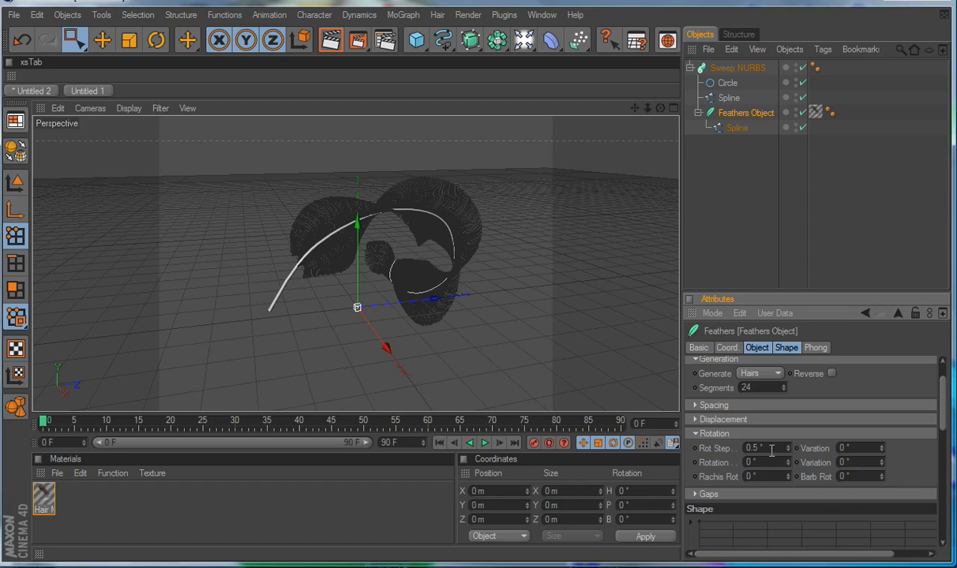
type("0")
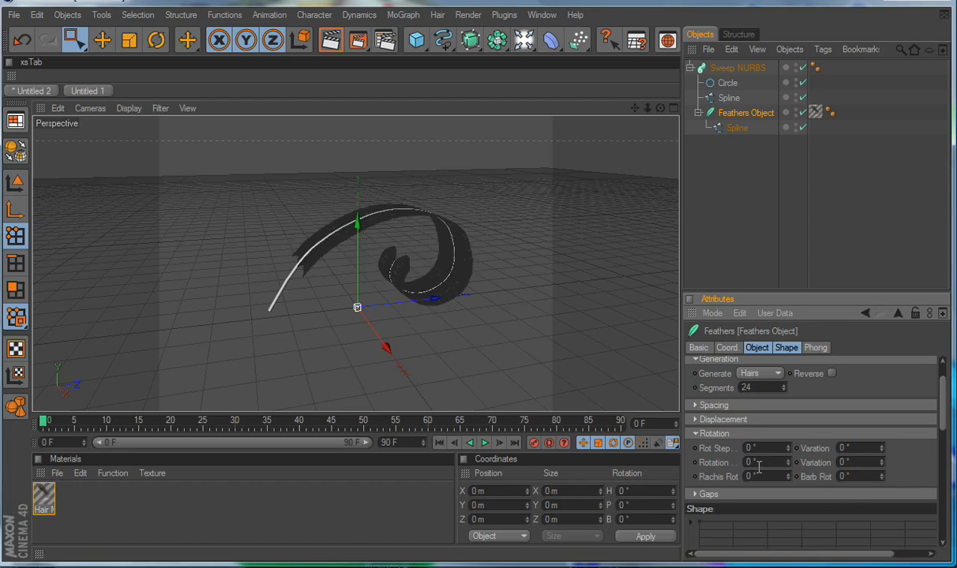
left_click(758, 462)
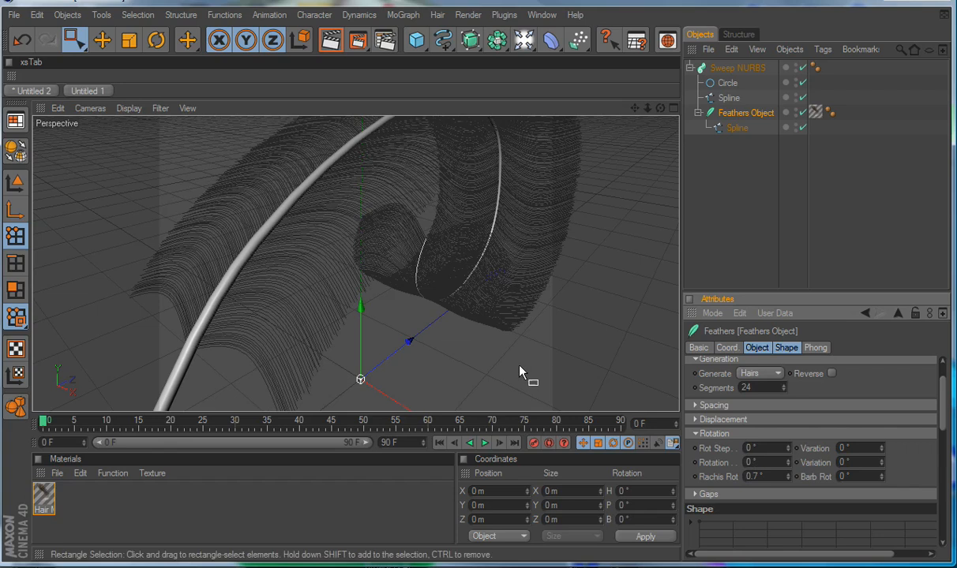
mouse_move(552, 372)
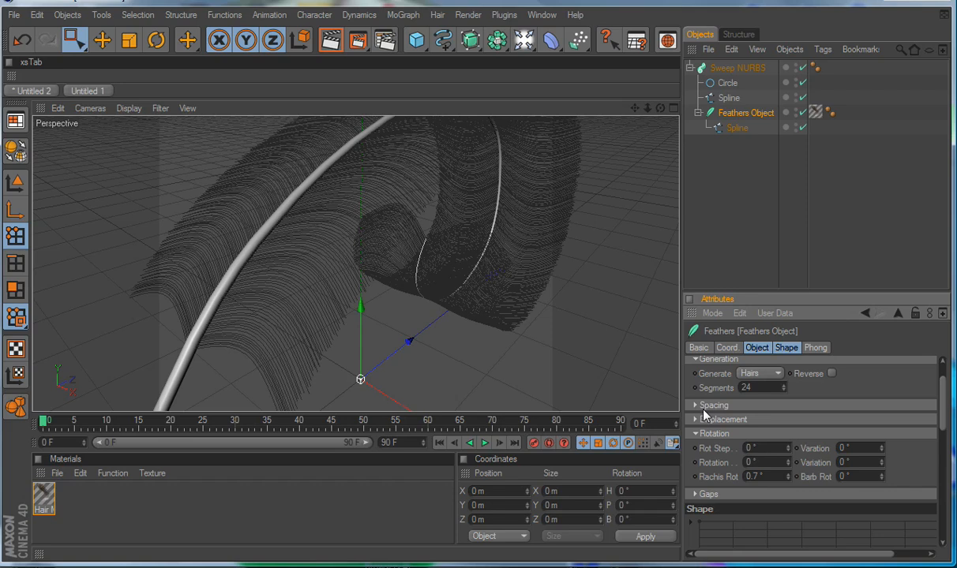
mouse_move(761, 426)
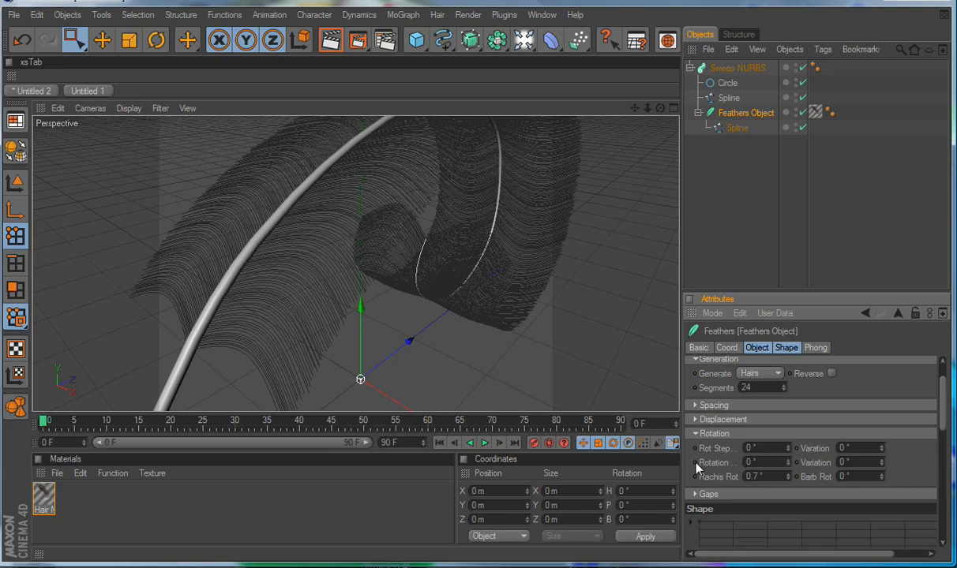
mouse_move(761, 464)
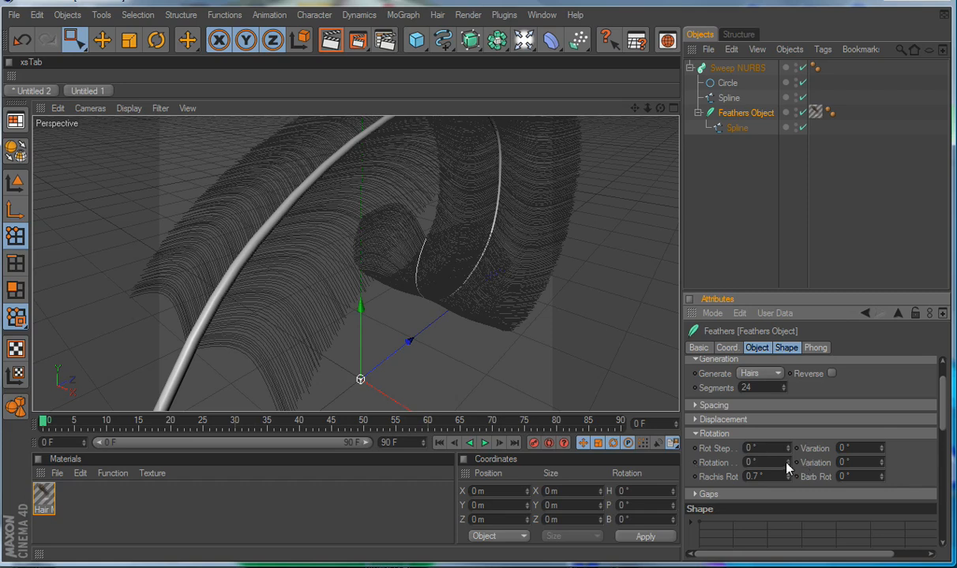
Enter a Rachis Rot of about 0.7° for the barbs, trying 90 in the Rotation field.
type("90")
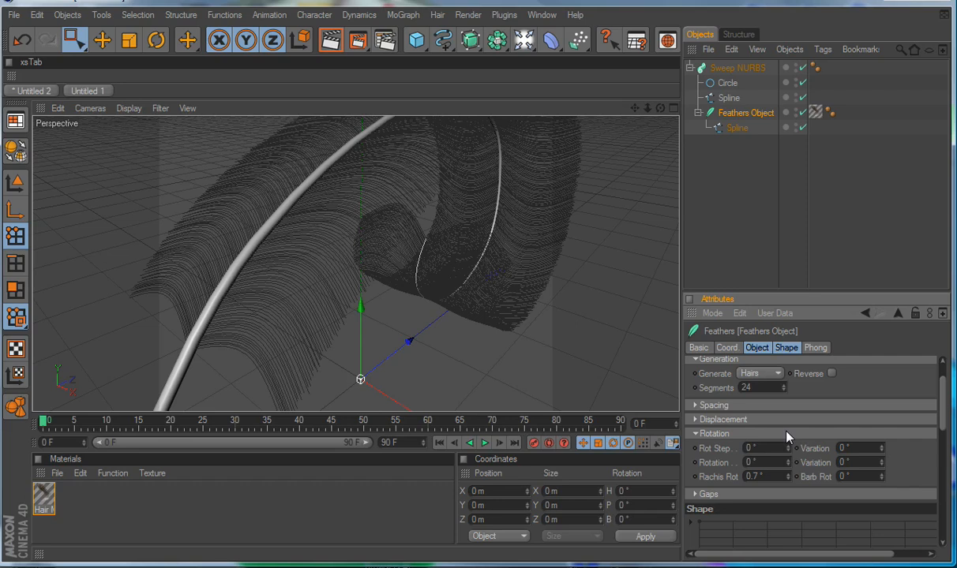
mouse_move(807, 467)
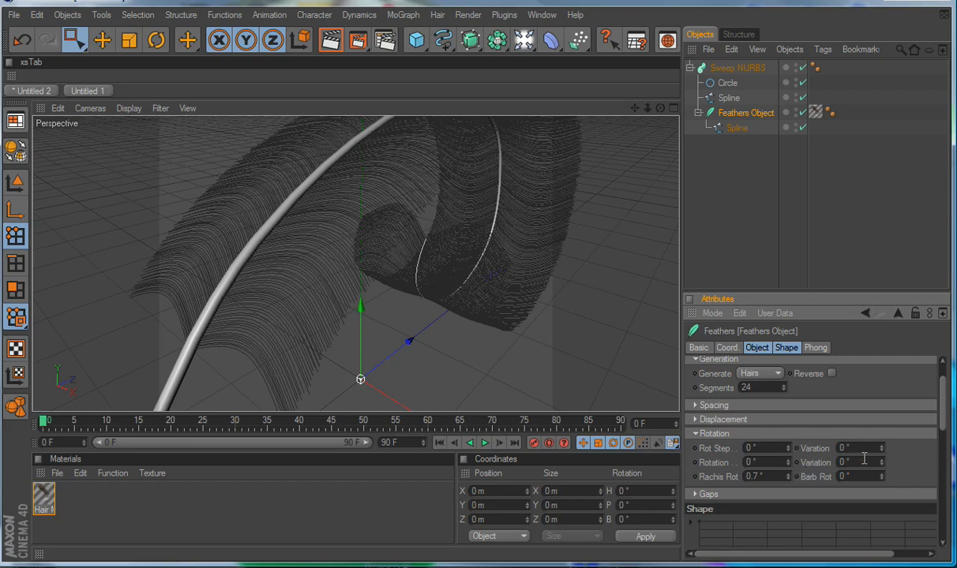
mouse_move(829, 464)
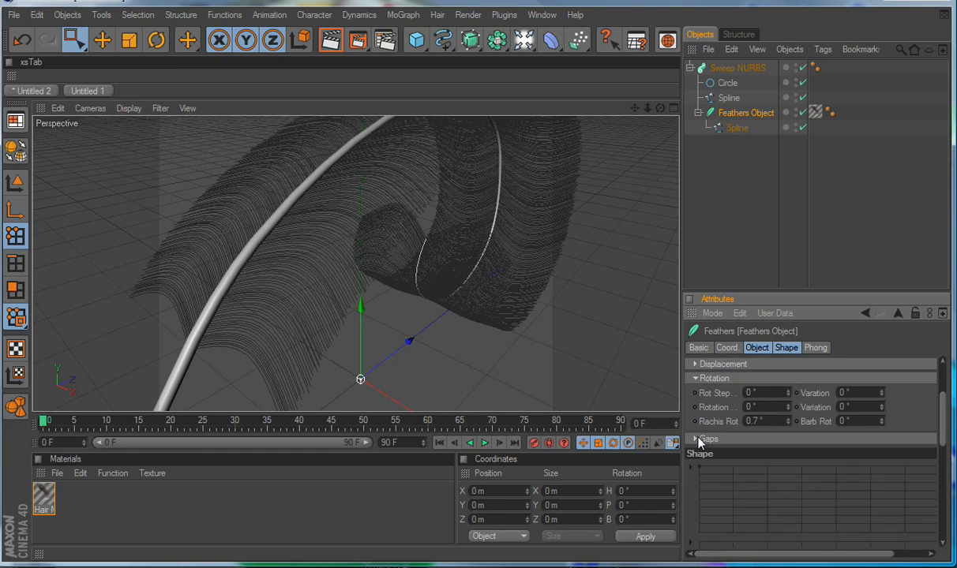
In the Gaps group, set Gap 30 m and Occurrence 20%, keeping Variation at 0 m.
left_click(698, 438)
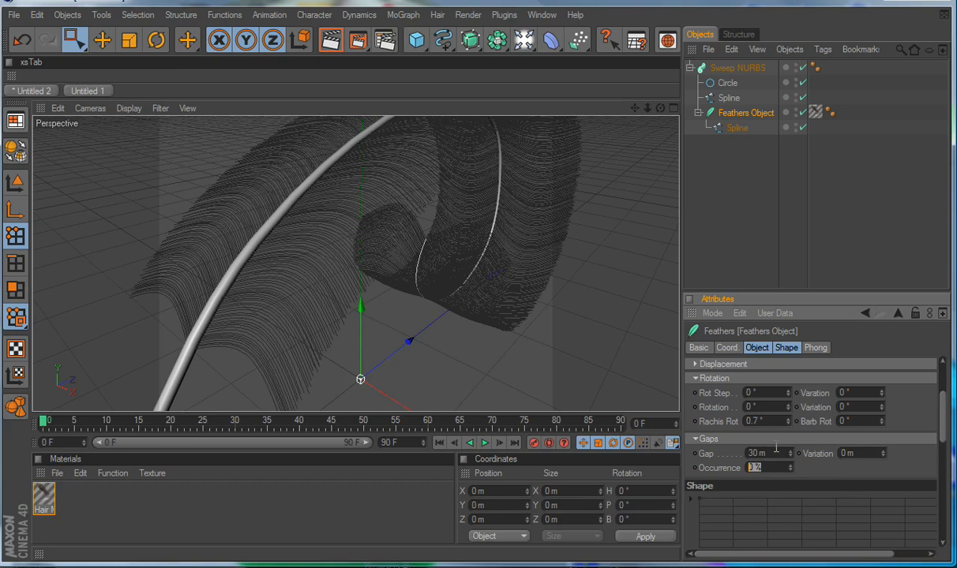
mouse_move(779, 448)
type("20")
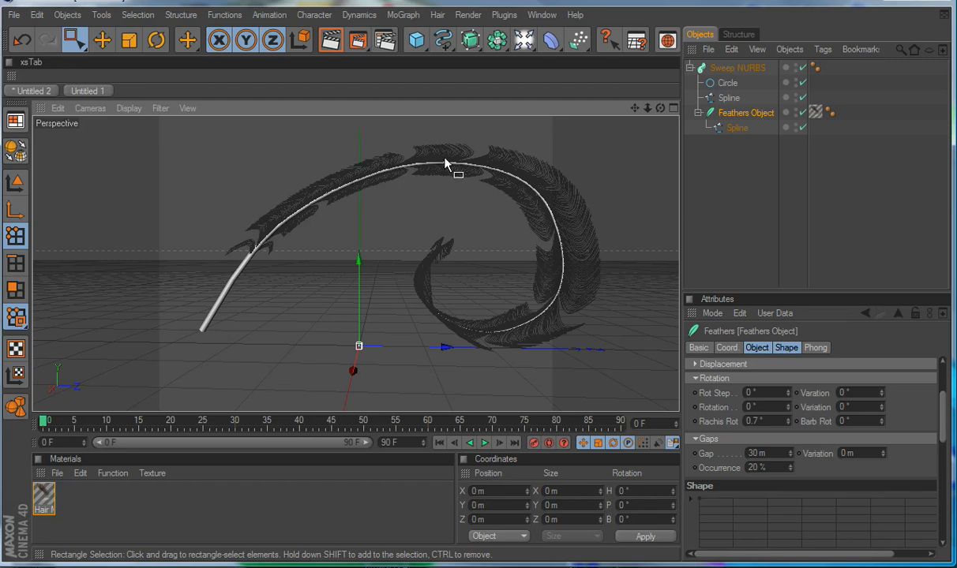
mouse_move(431, 307)
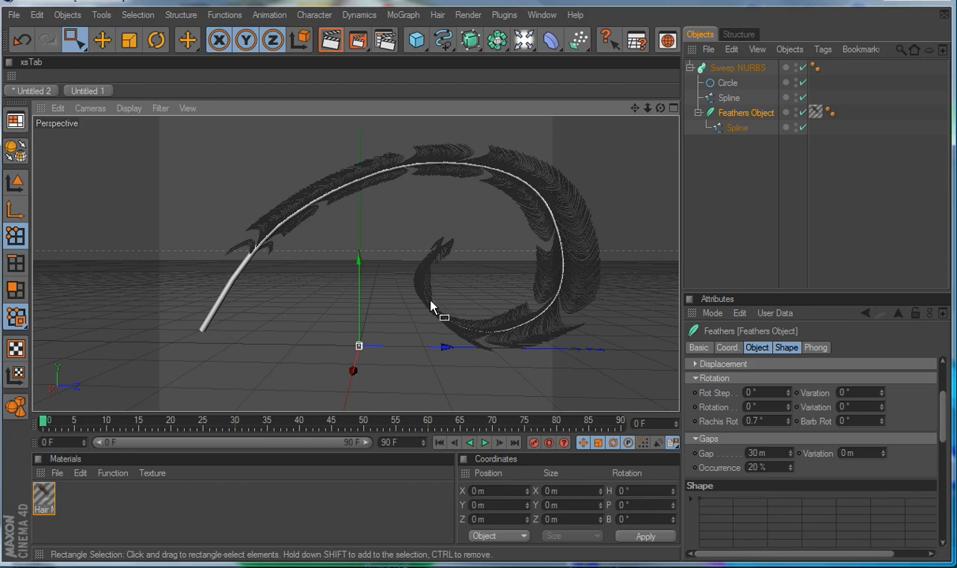
mouse_move(537, 295)
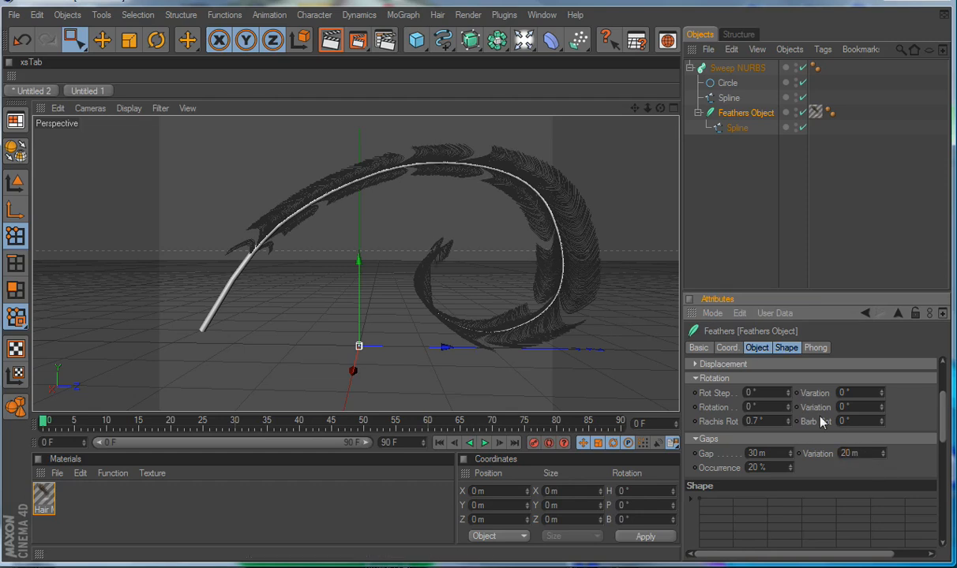
left_click(858, 453)
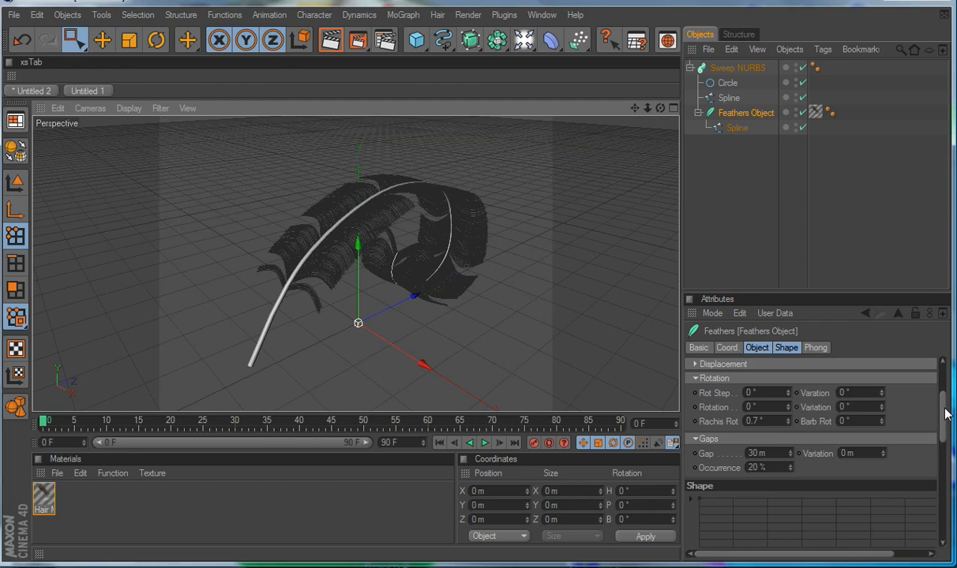
Scroll to the Shape section and expand it to reveal the barb profile spline graph.
scroll("down", 3)
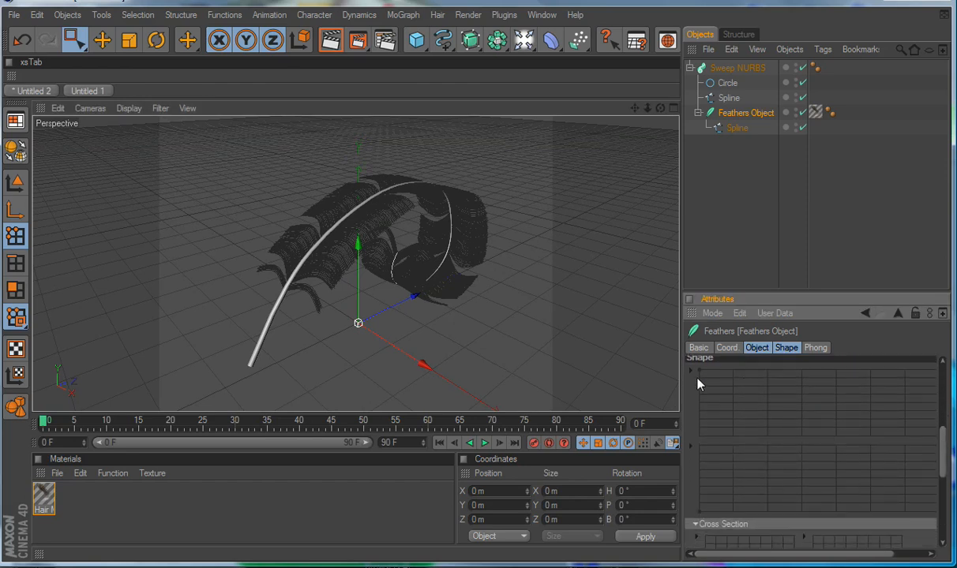
left_click(692, 369)
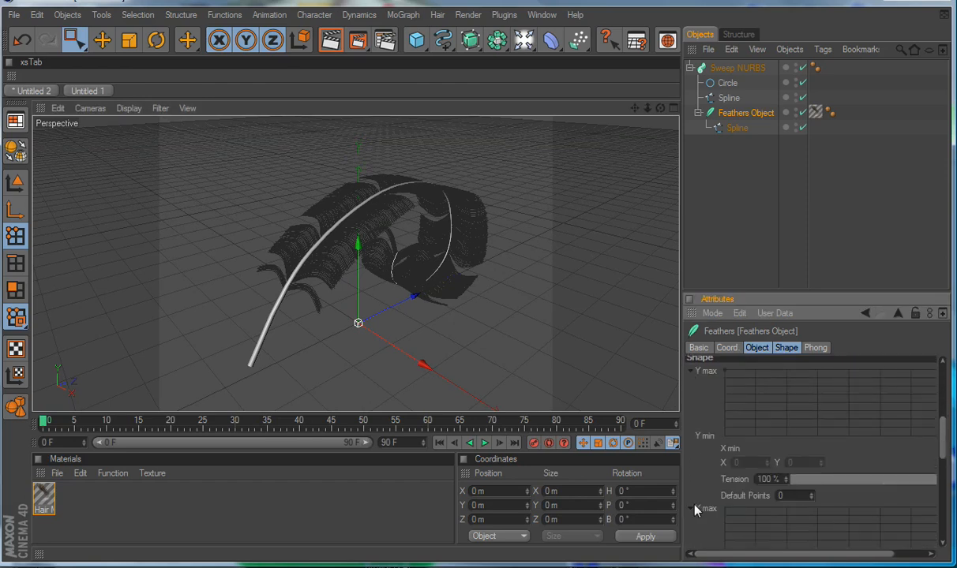
mouse_move(933, 489)
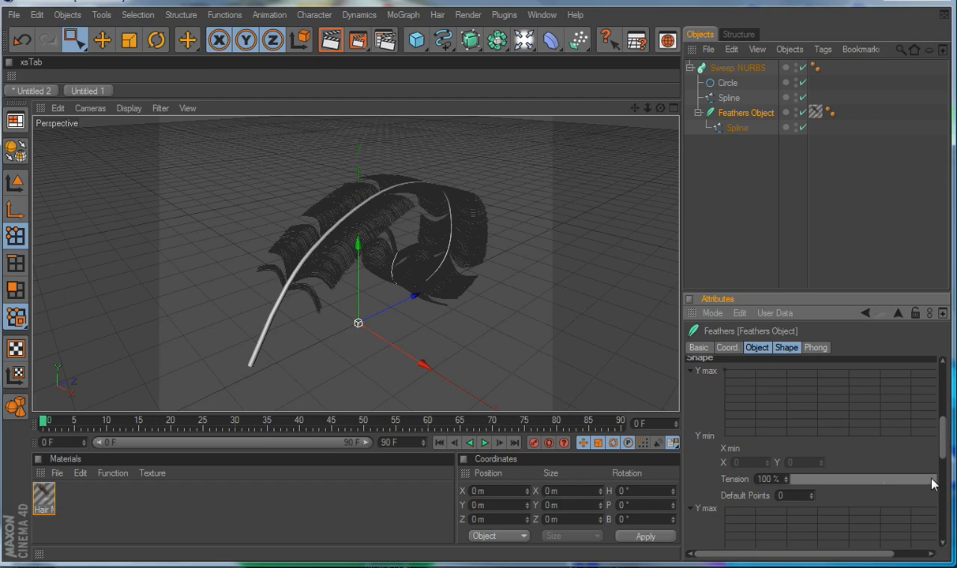
scroll("down", 3)
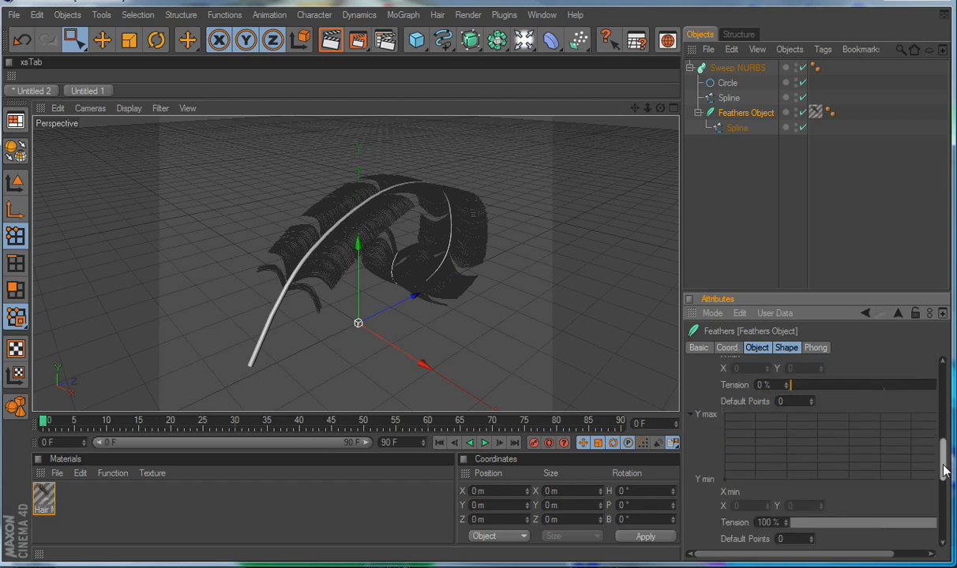
scroll("down", 3)
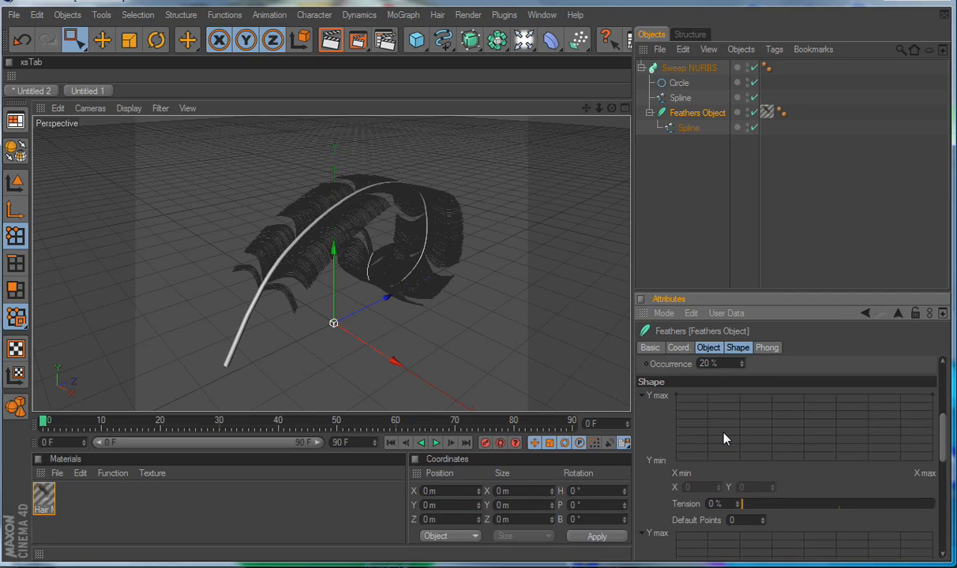
mouse_move(300, 300)
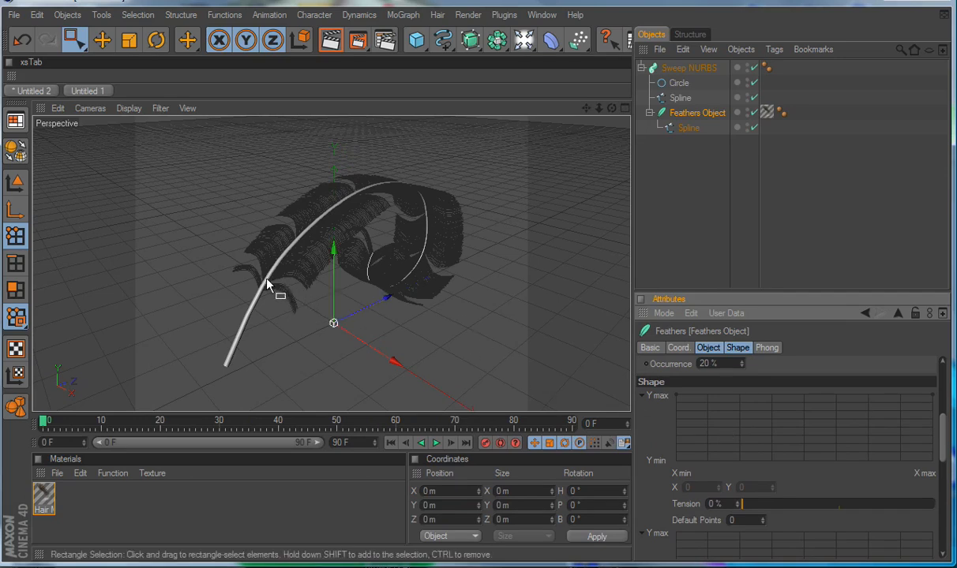
mouse_move(391, 259)
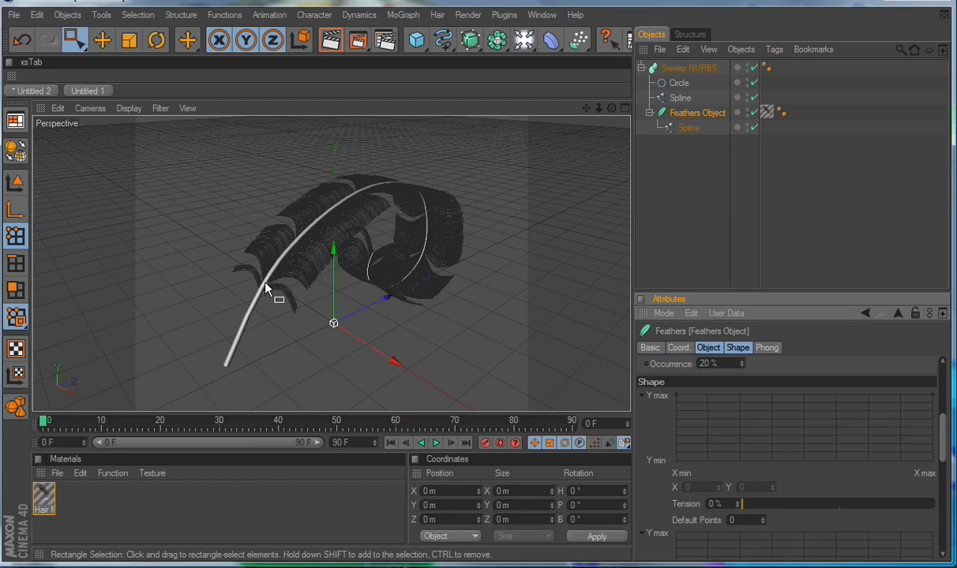
mouse_move(265, 300)
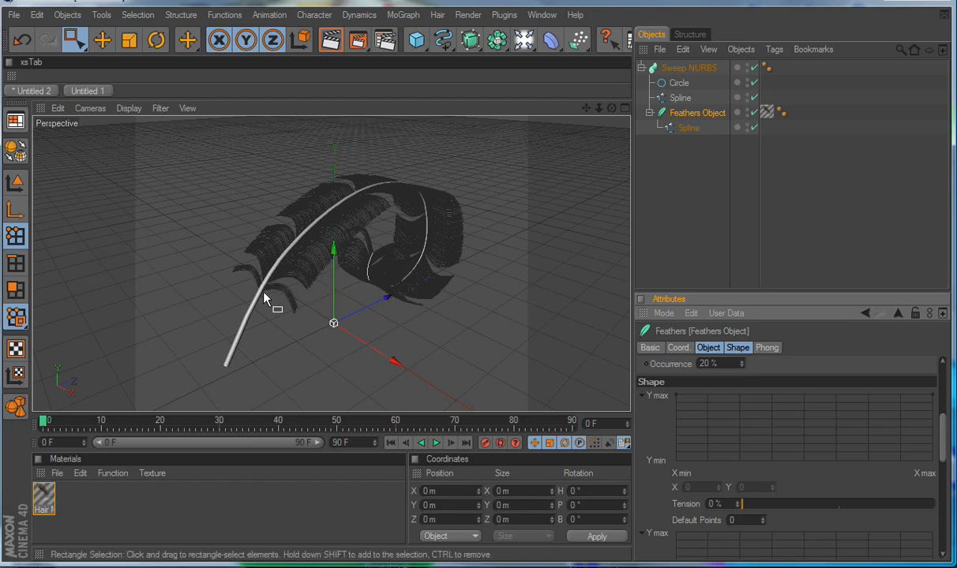
mouse_move(379, 235)
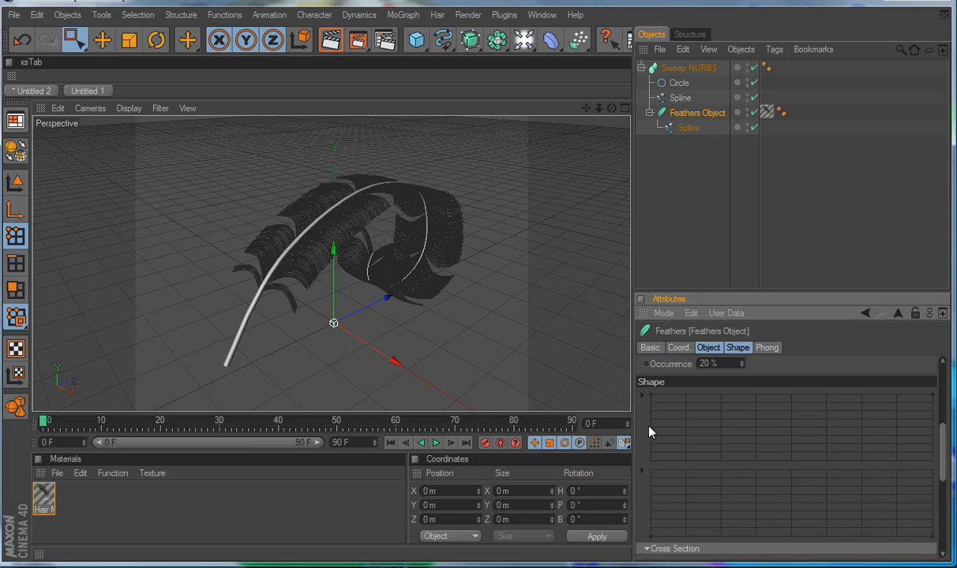
mouse_move(653, 407)
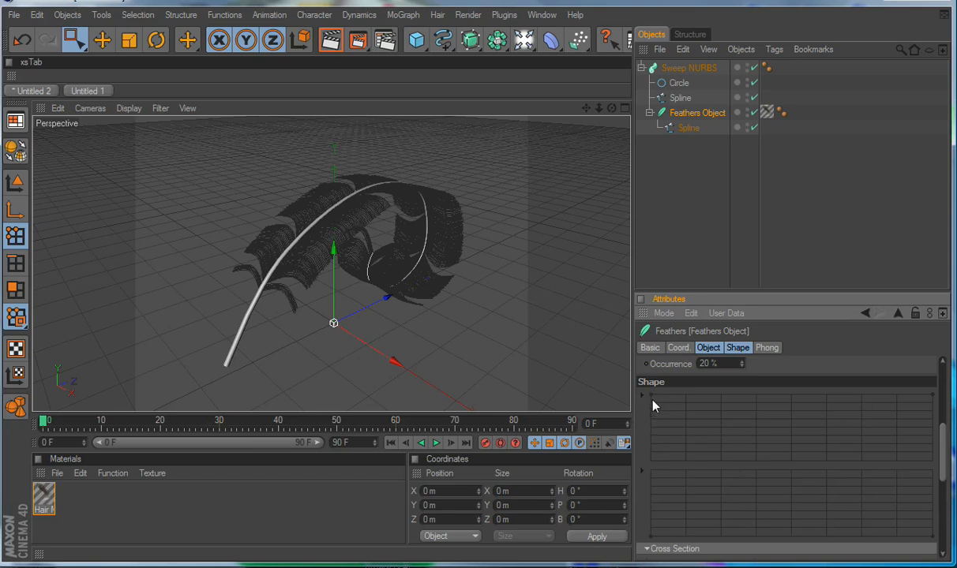
mouse_move(651, 401)
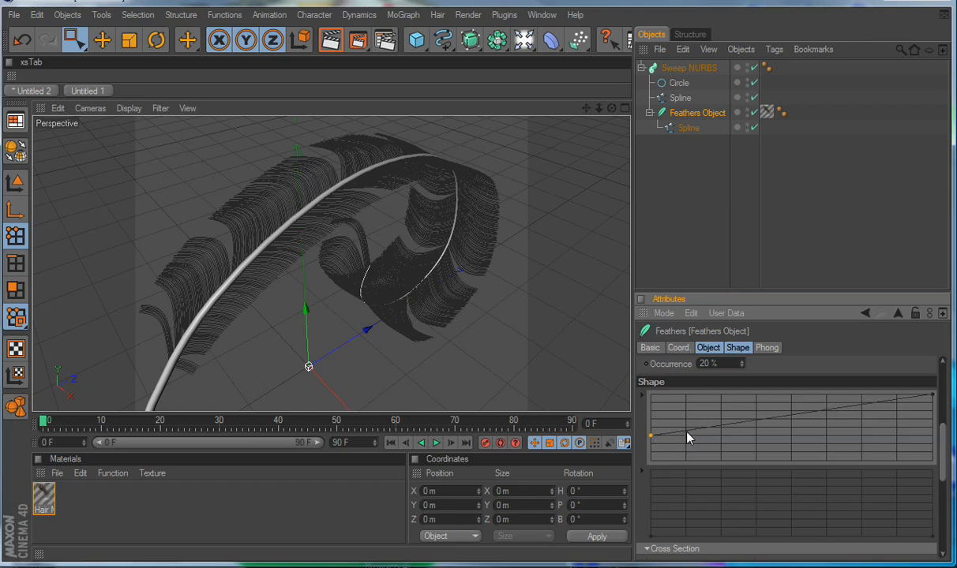
Raise the start of the barb Shape curve and add a peak point near it.
left_click_drag(647, 436, 686, 420)
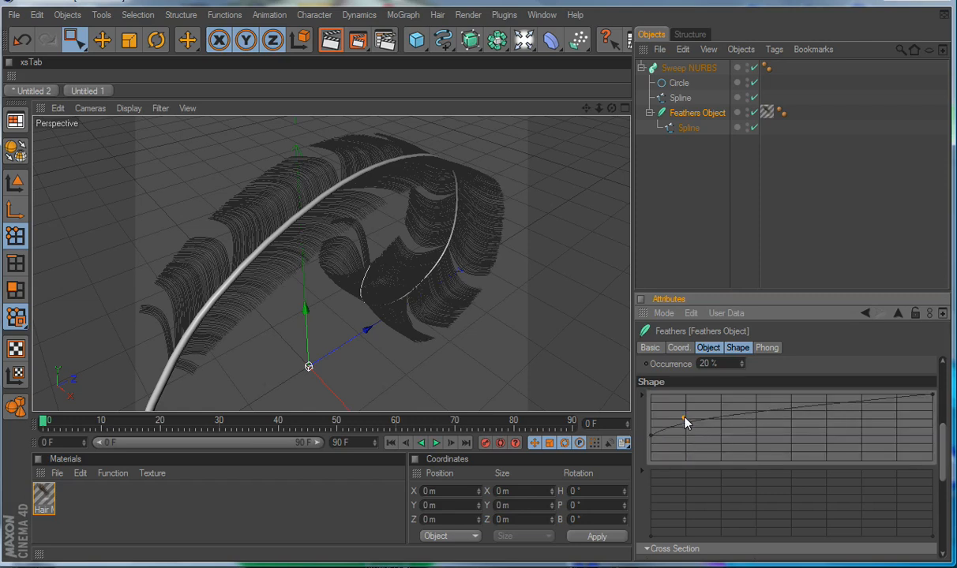
left_click_drag(680, 420, 682, 410)
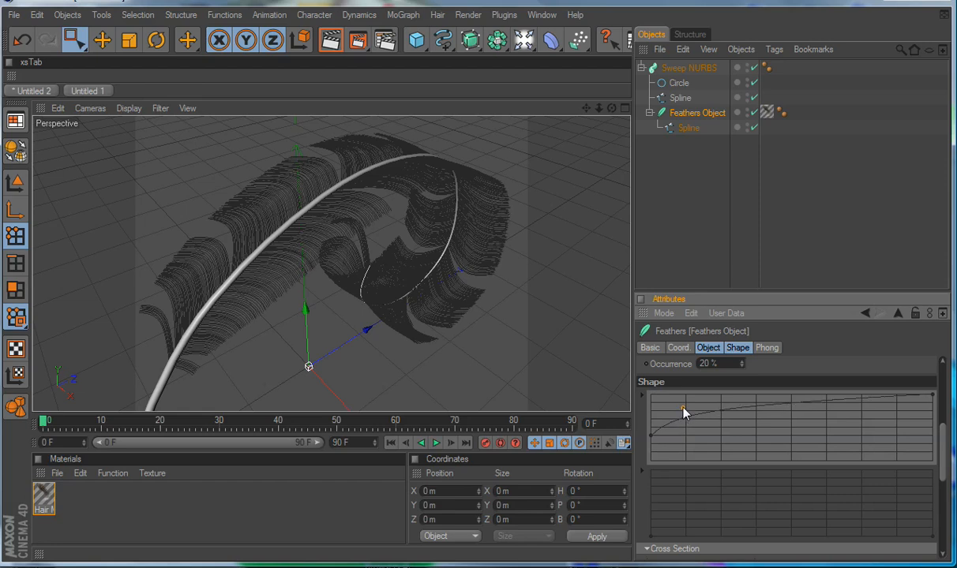
left_click_drag(684, 410, 684, 407)
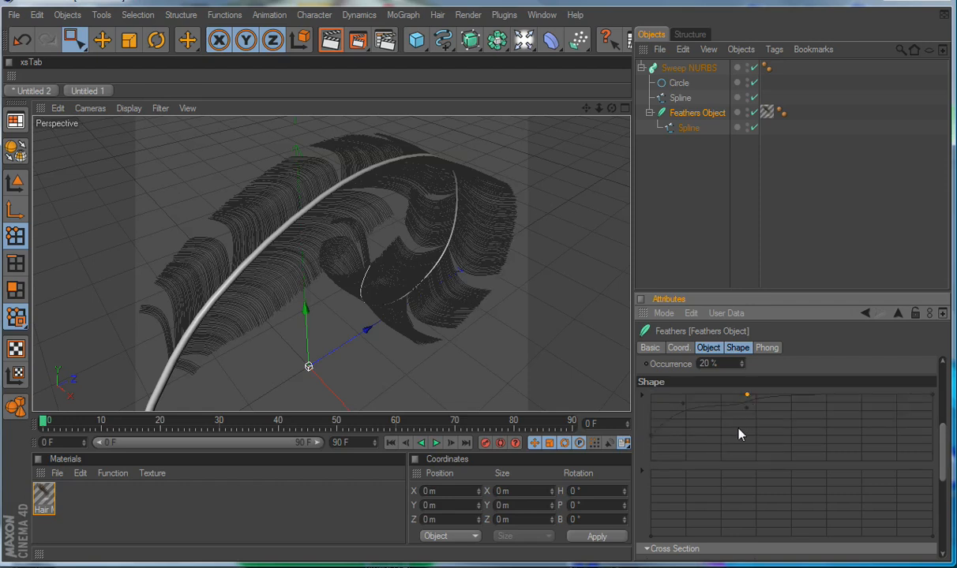
left_click_drag(747, 395, 747, 405)
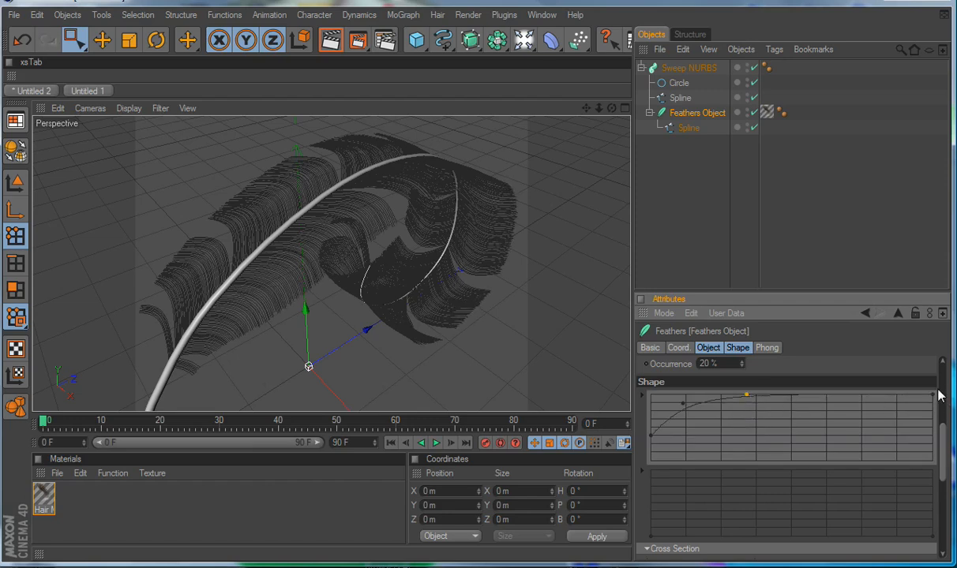
Pull the curve's peak and end point down so the barbs taper toward their tips.
left_click_drag(938, 395, 931, 439)
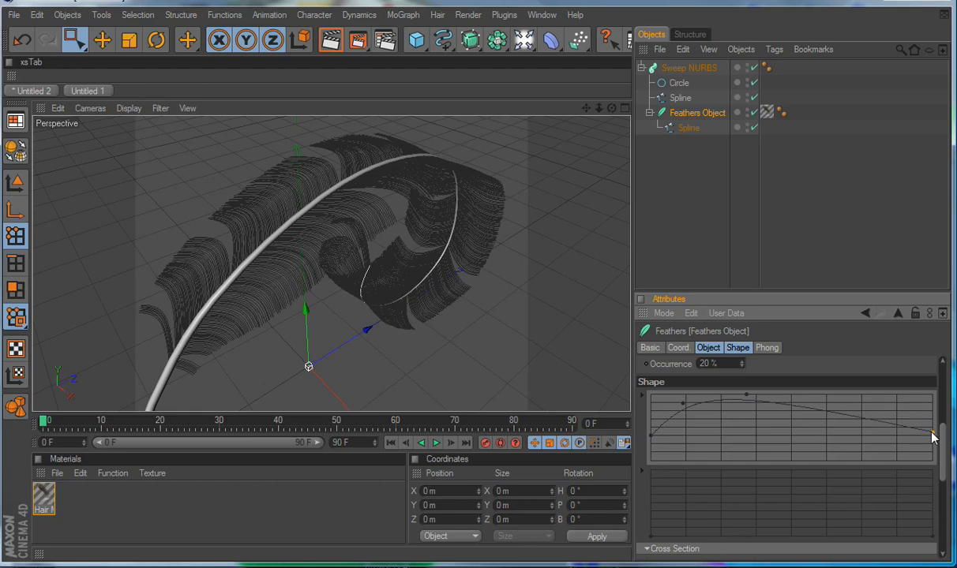
left_click_drag(932, 436, 932, 445)
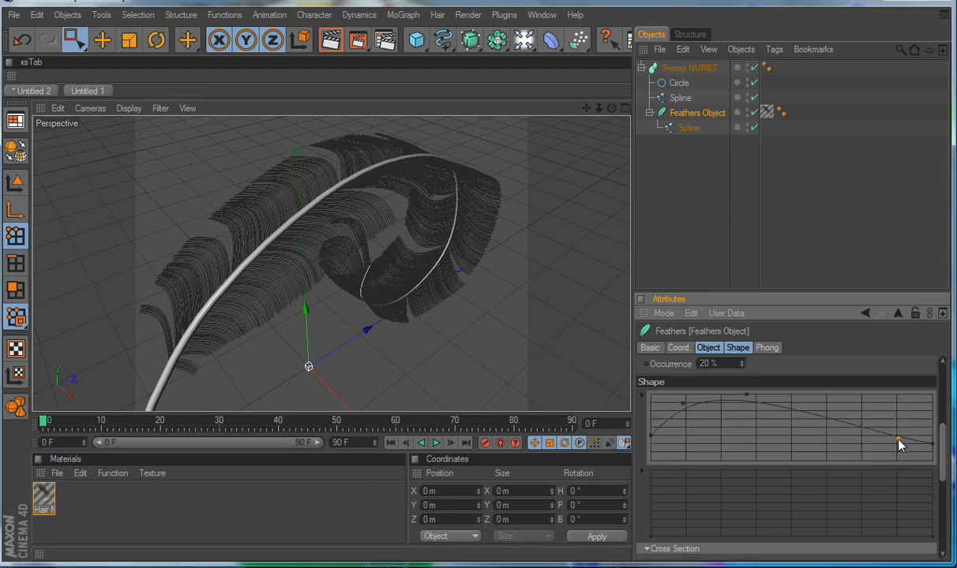
left_click_drag(900, 442, 887, 457)
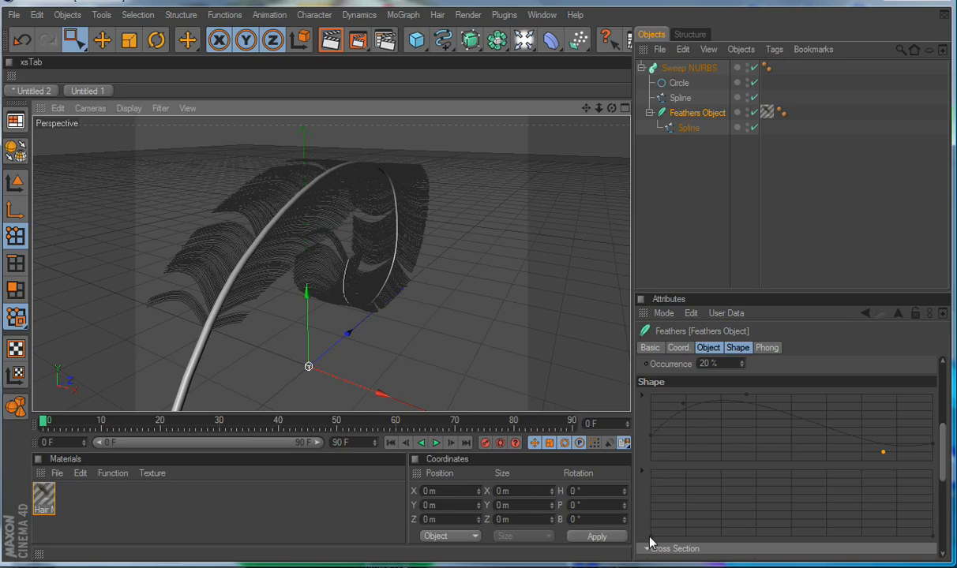
Shape the Cross Section curve to drop at the start, stay low, then rise at the right end.
left_click(669, 546)
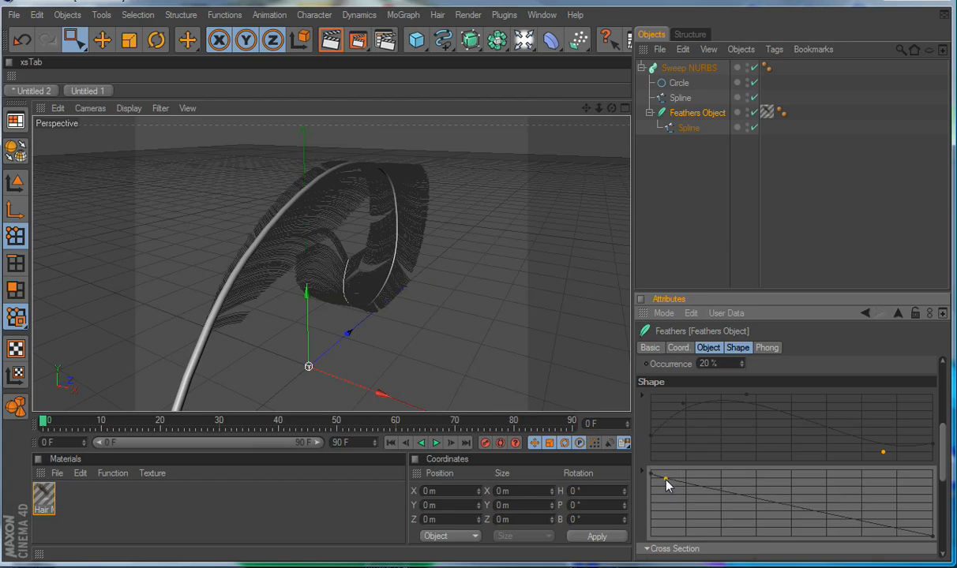
left_click_drag(665, 484, 669, 535)
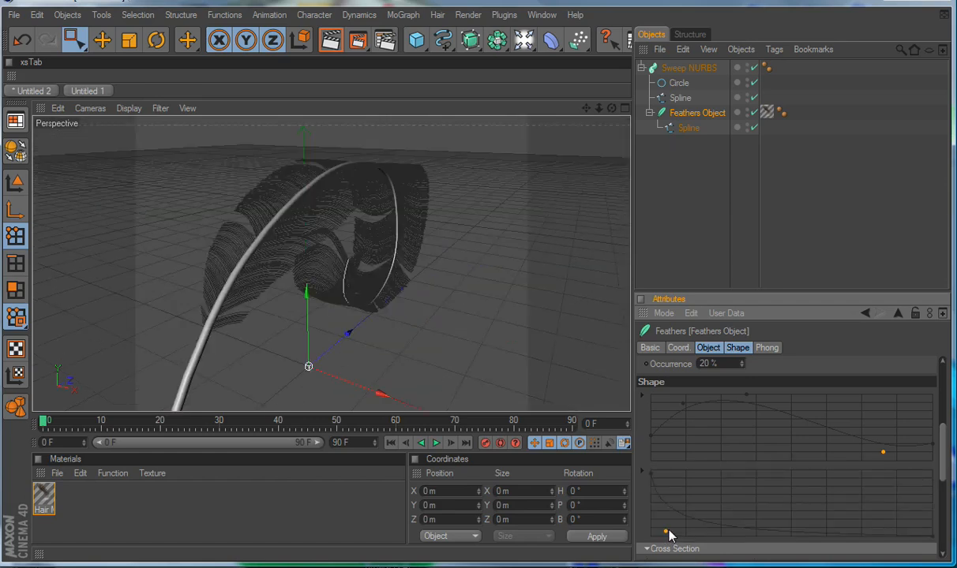
mouse_move(714, 527)
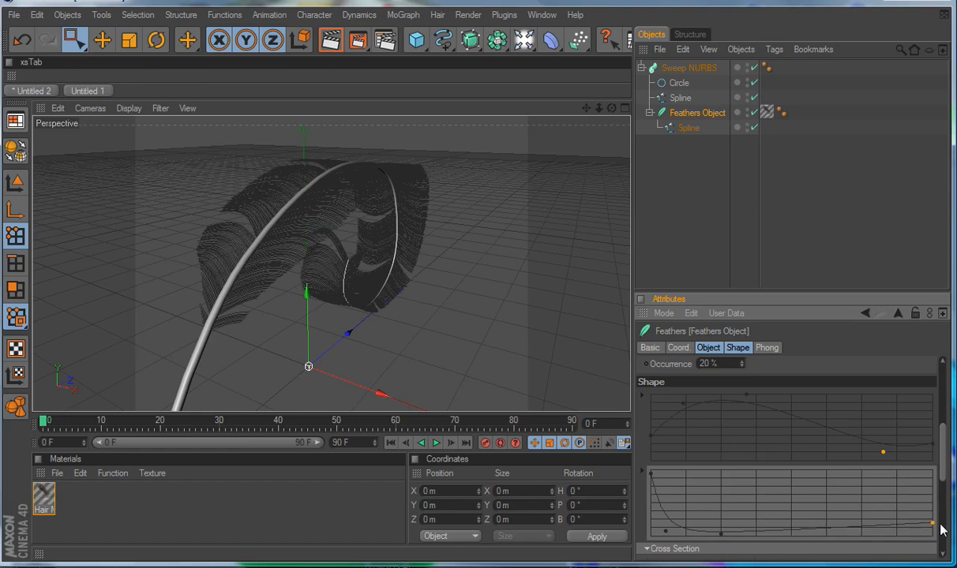
left_click_drag(935, 524, 932, 489)
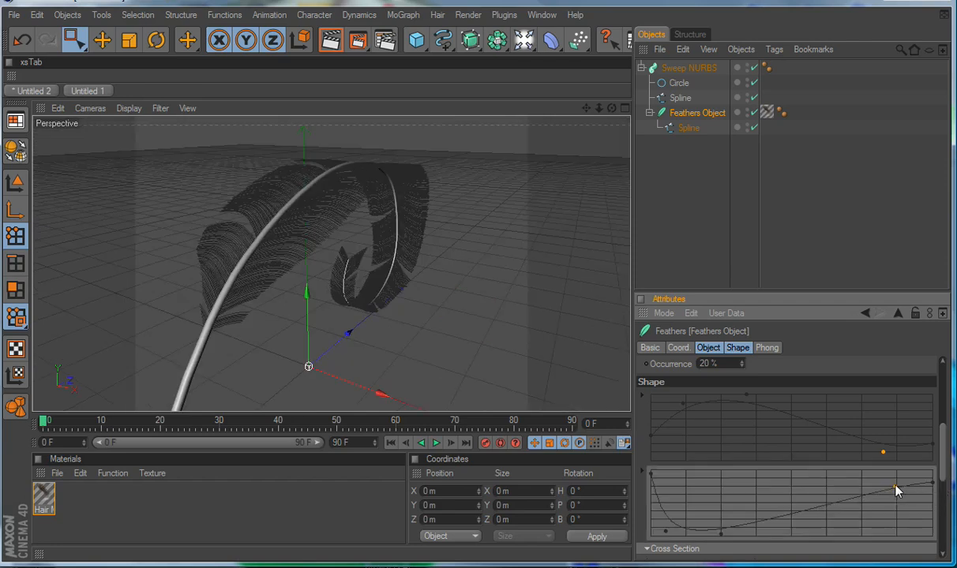
left_click_drag(897, 490, 893, 480)
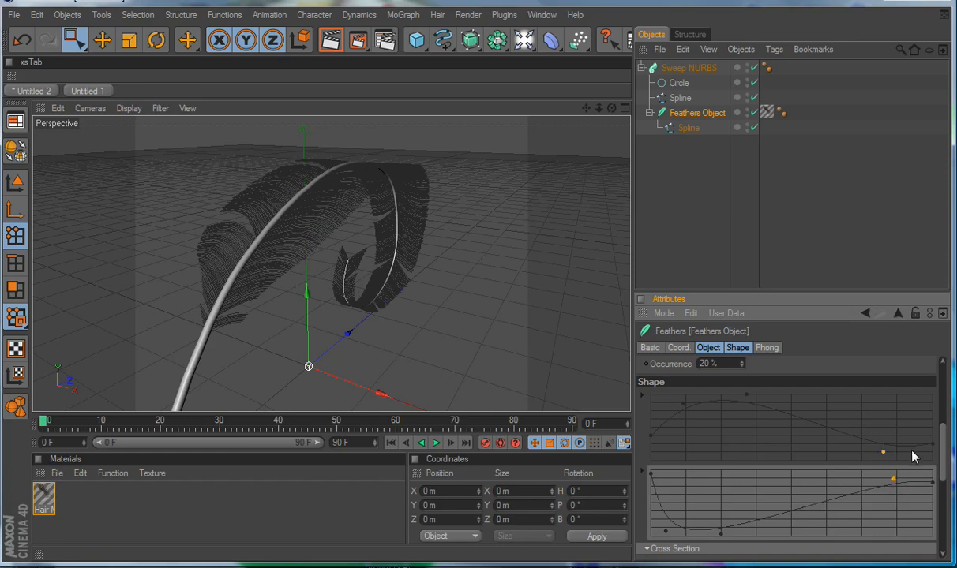
mouse_move(894, 483)
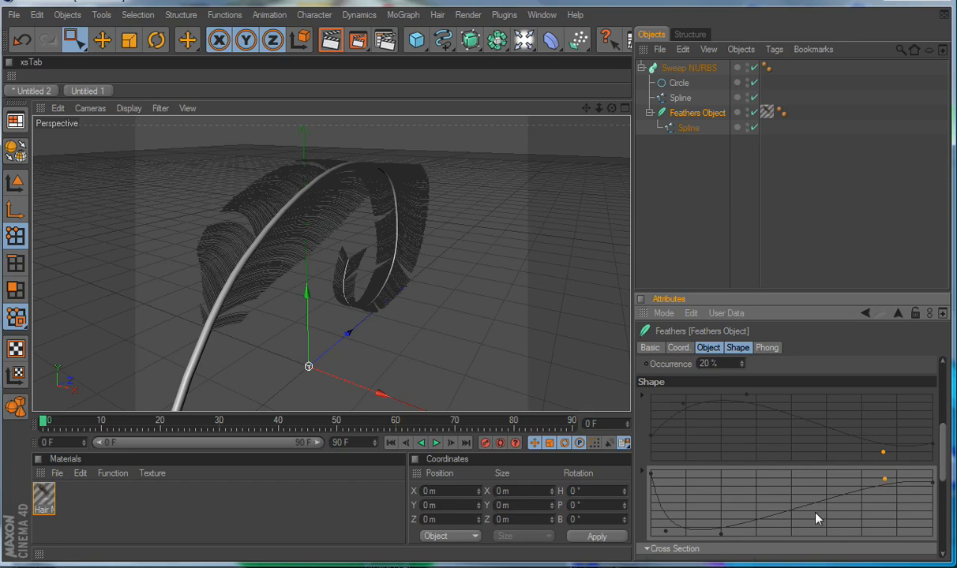
mouse_move(802, 514)
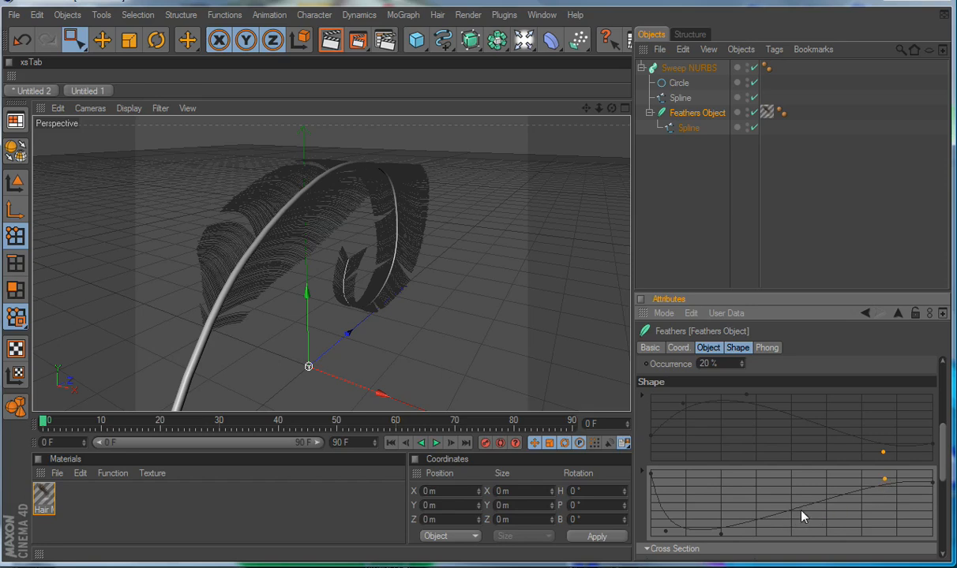